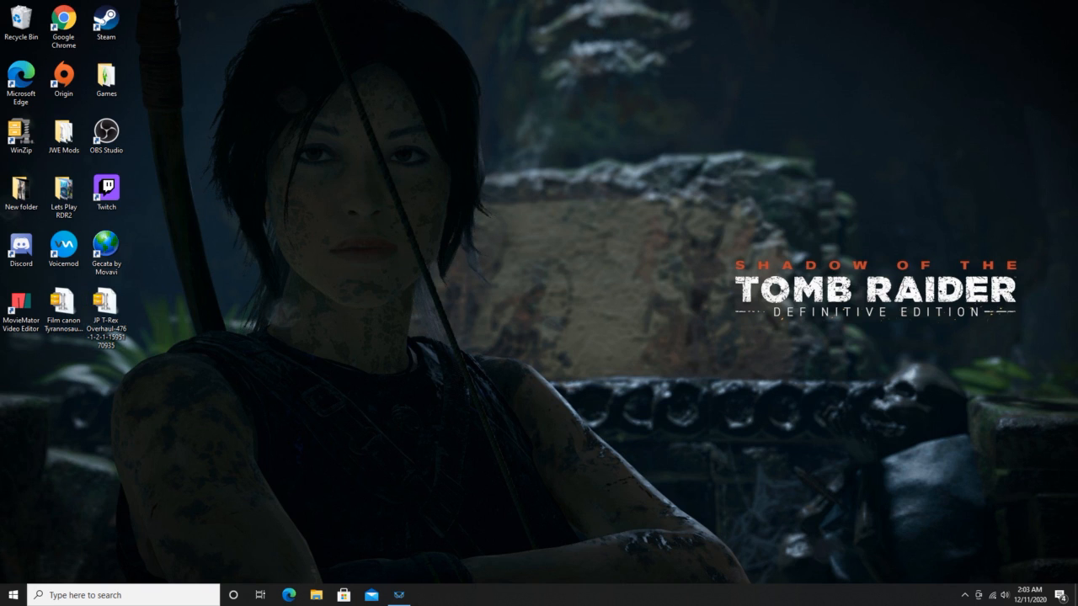
# Move the T-Rex Overhaul and Film canon sounds zips mid-desktop, then open the T-Rex zip.
pyautogui.moveTo(105, 307); pyautogui.dragTo(405, 259)
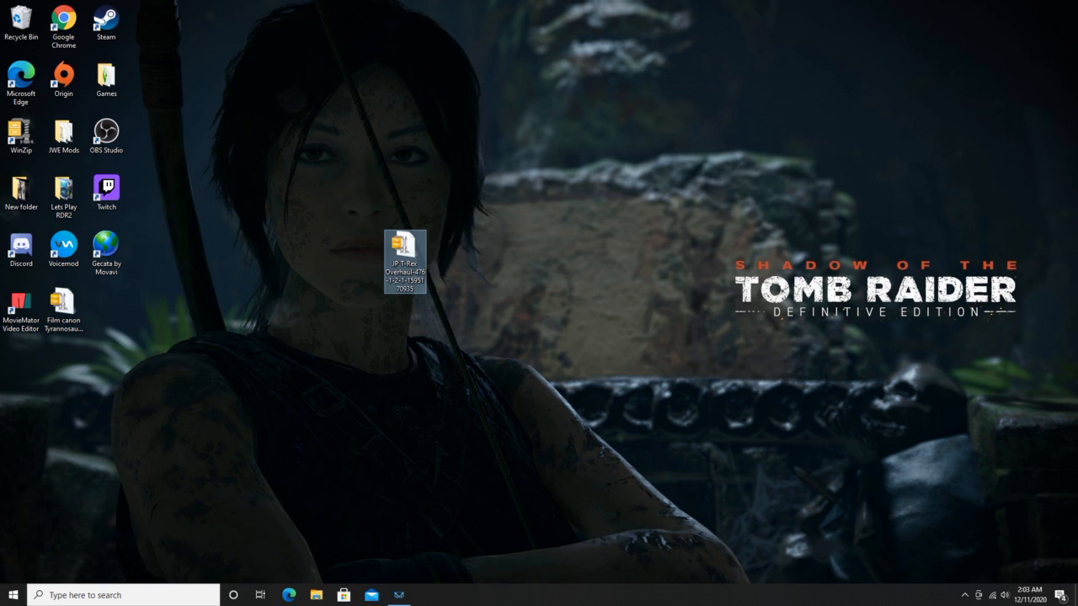
pyautogui.moveTo(63, 307); pyautogui.dragTo(532, 257)
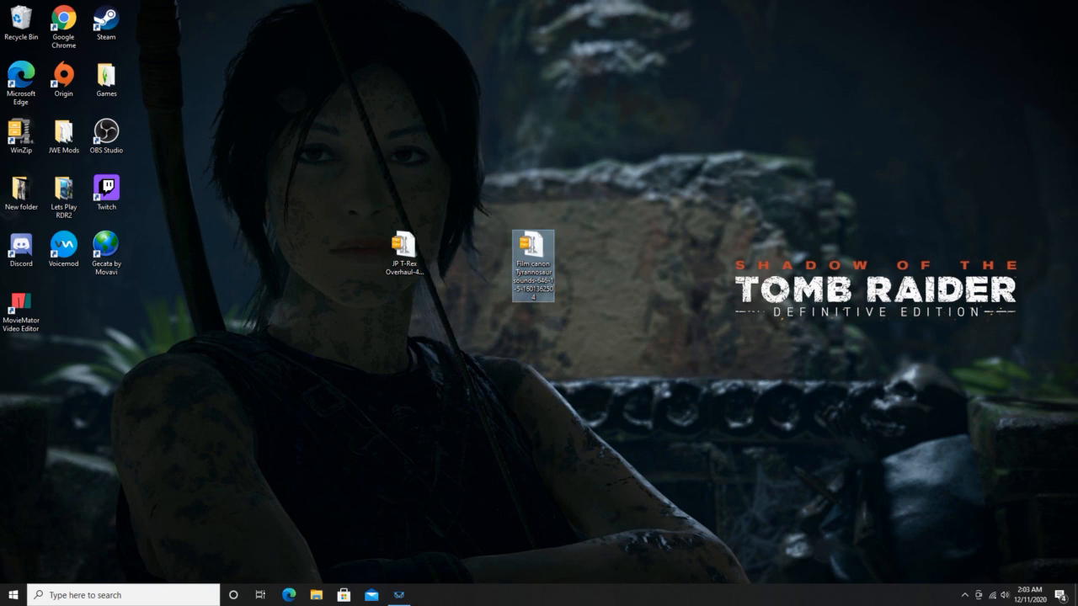
pyautogui.click(403, 247)
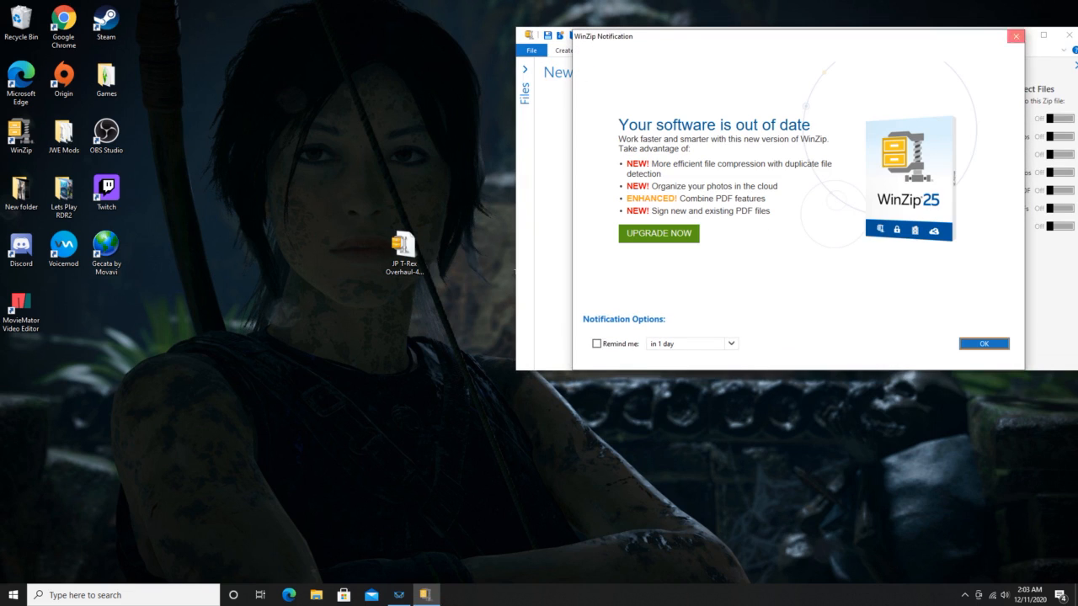
# Dismiss WinZip's out-of-date notice and view the archive's Readme.txt.
pyautogui.click(987, 343)
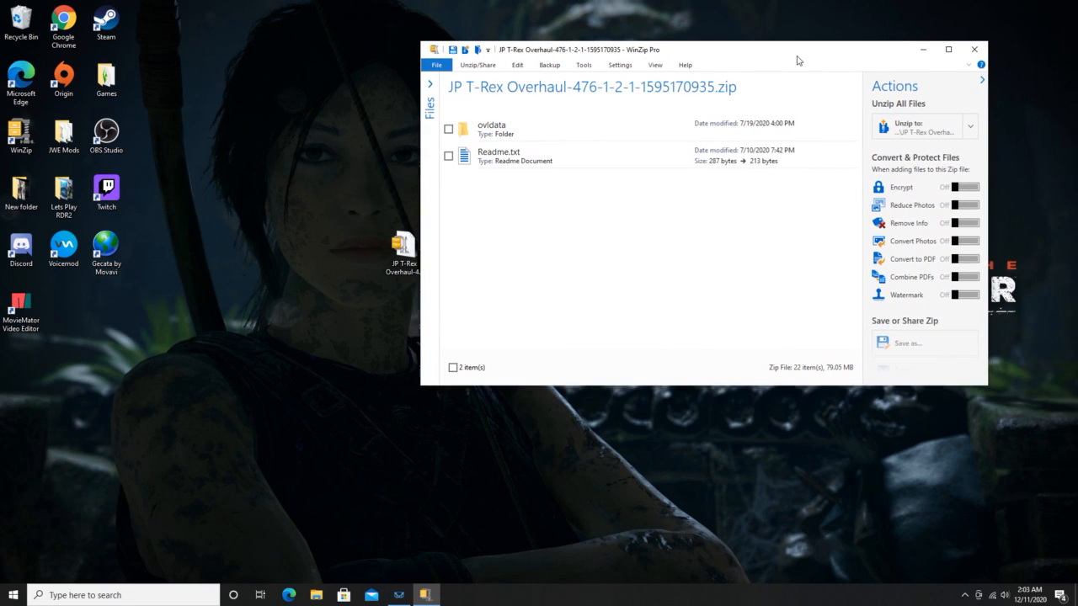
pyautogui.click(532, 156)
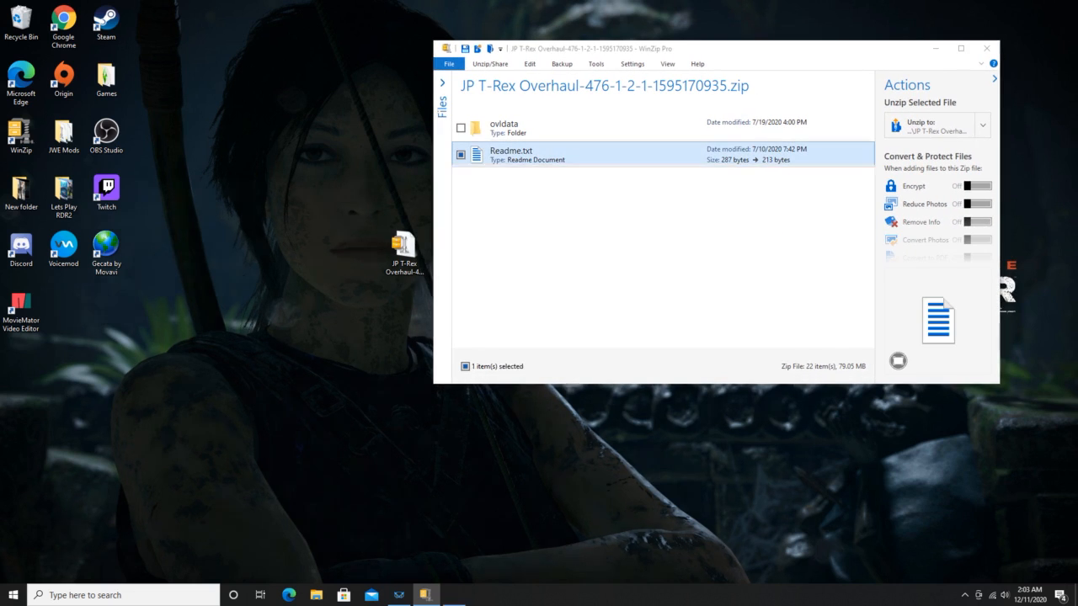
pyautogui.doubleClick(511, 154)
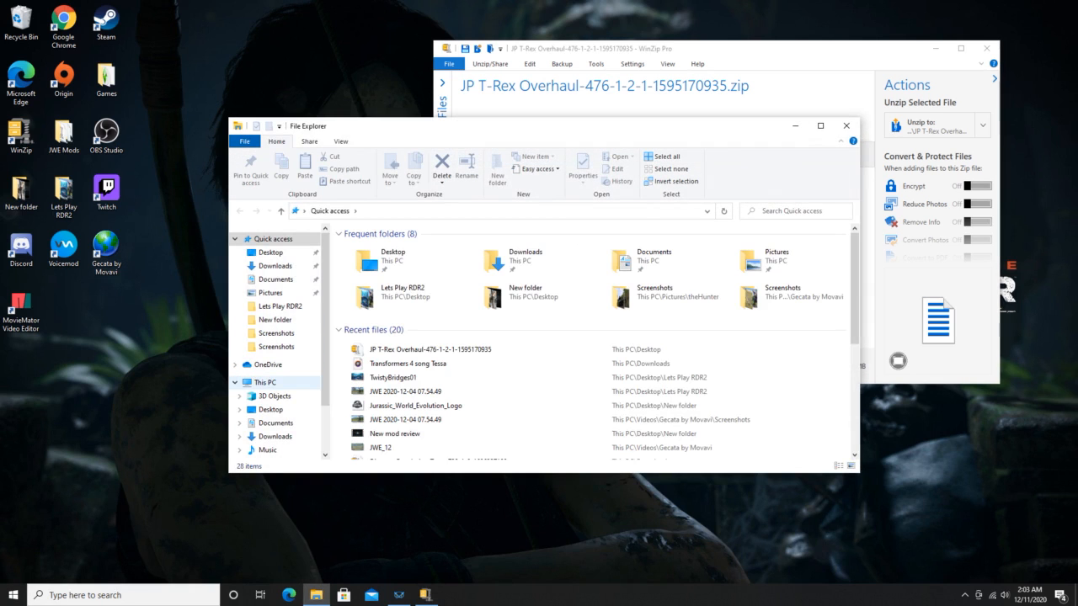
# Browse from Desktop into the Windows (C:) drive's Program Files (x86) folder.
pyautogui.click(271, 410)
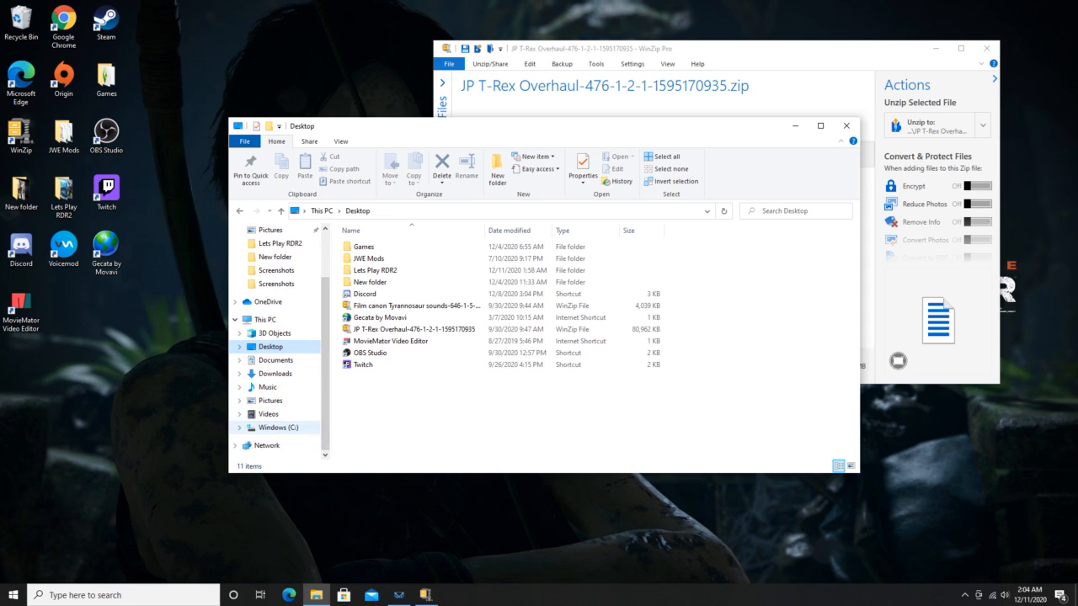
pyautogui.click(280, 427)
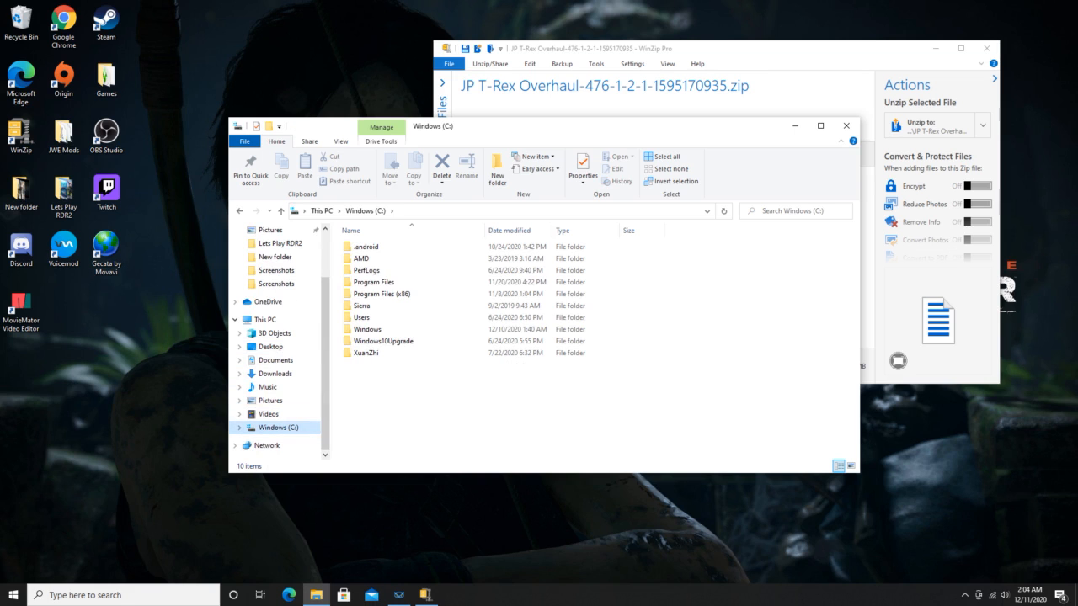
pyautogui.click(380, 293)
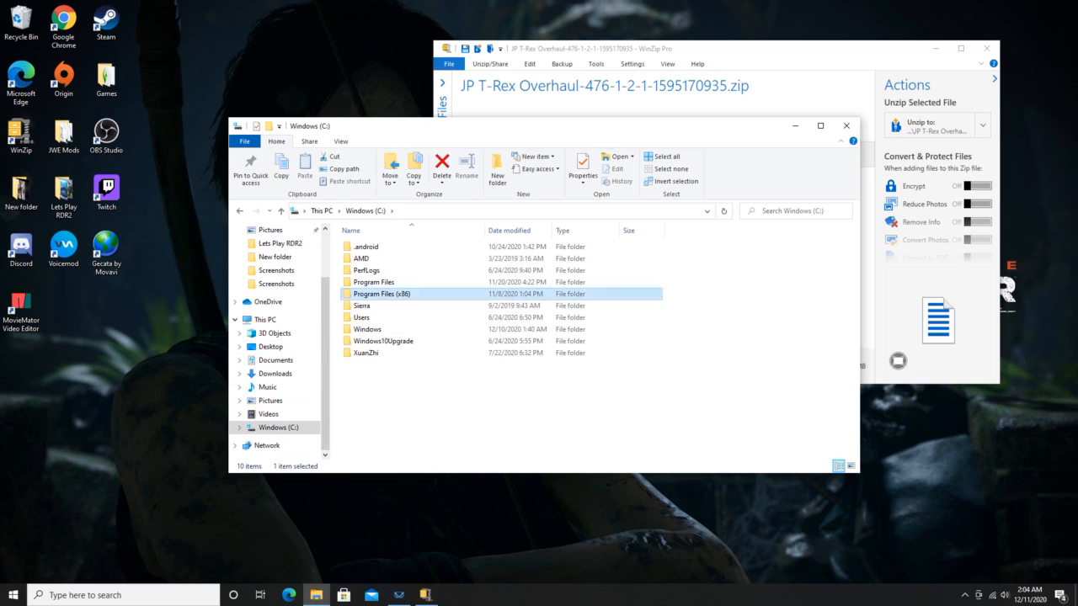
pyautogui.doubleClick(380, 293)
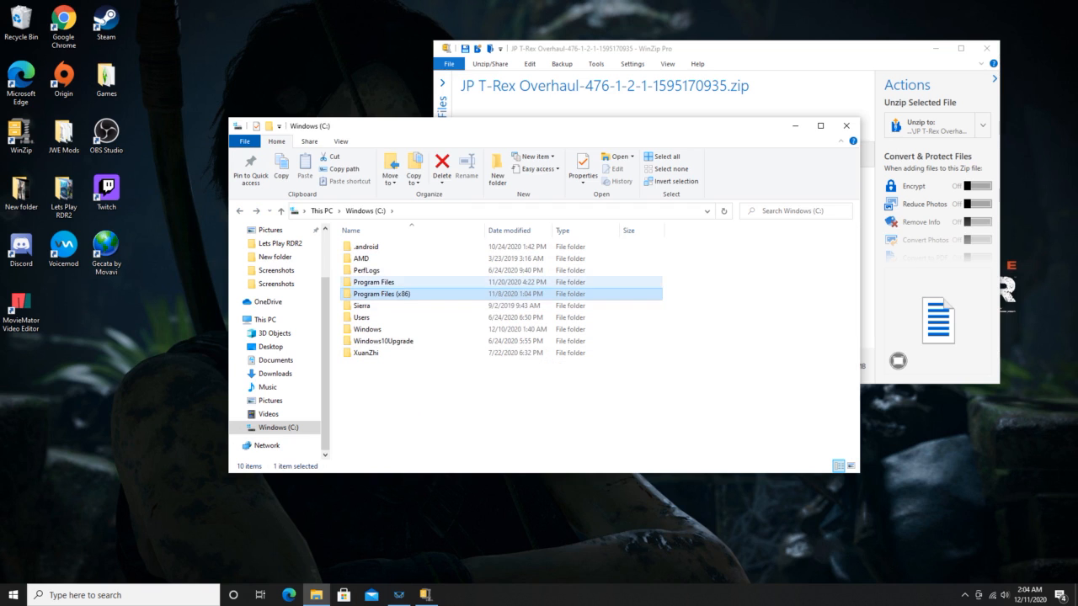
pyautogui.click(381, 293)
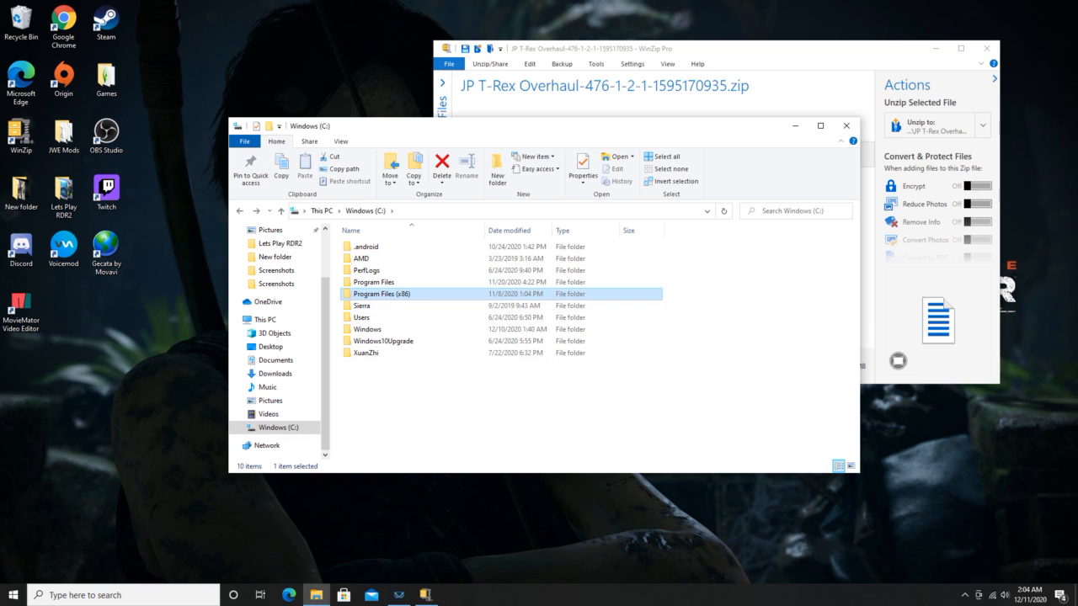
pyautogui.doubleClick(379, 293)
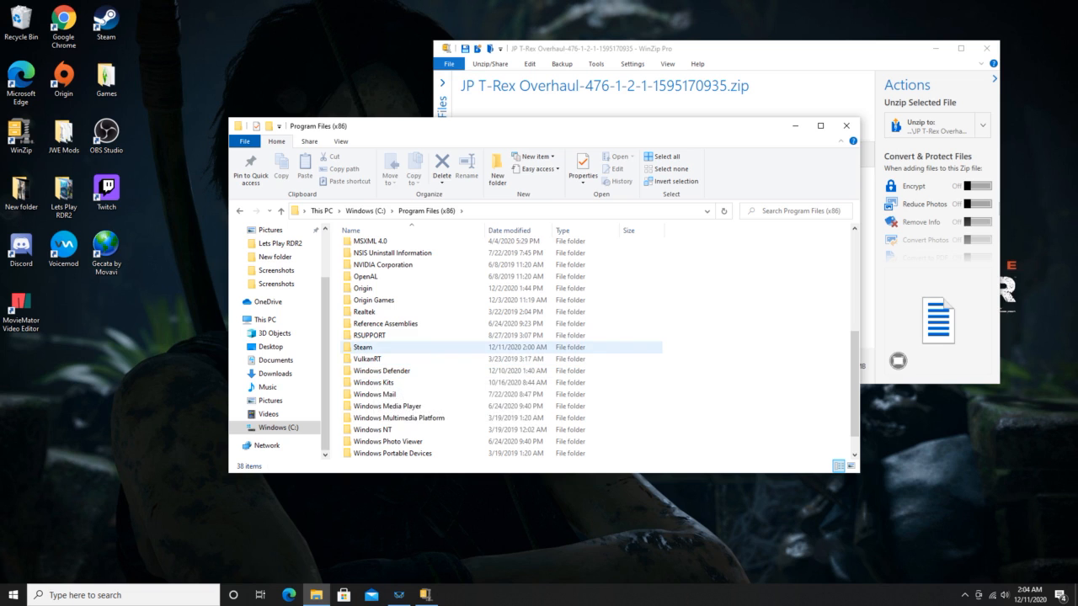
# Go through Steam, steamapps, common, Jurassic World Evolution and Win64 into ovldata.
pyautogui.doubleClick(362, 347)
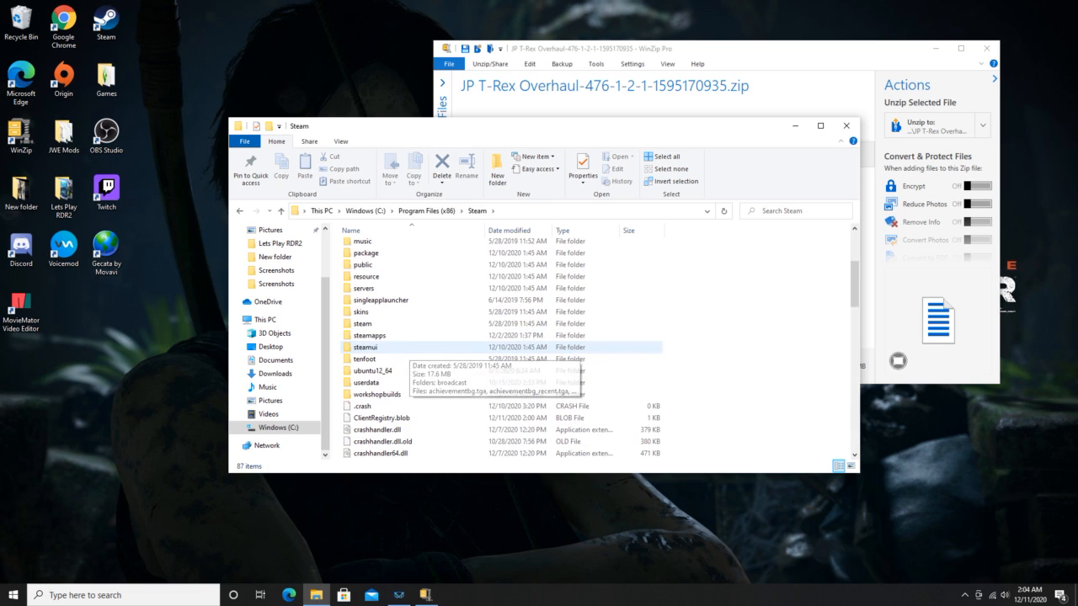
pyautogui.doubleClick(364, 334)
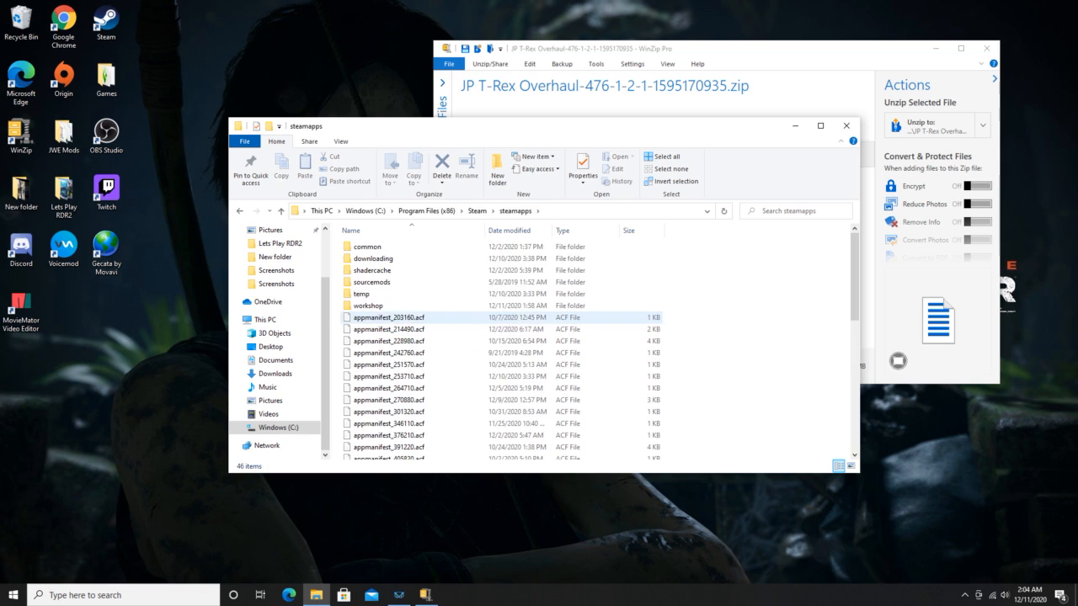
pyautogui.click(367, 246)
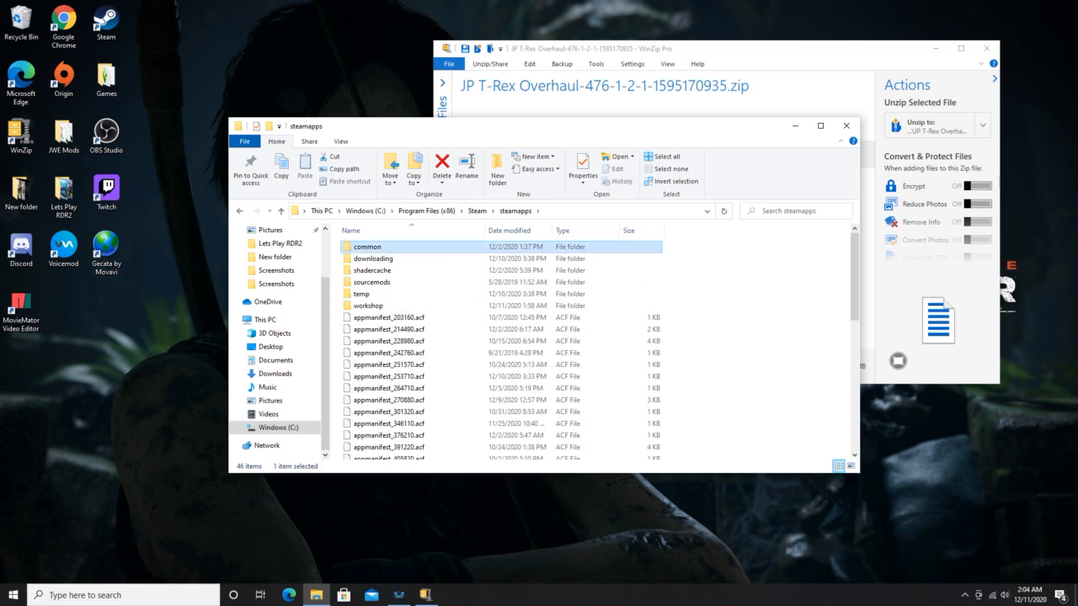
pyautogui.doubleClick(384, 246)
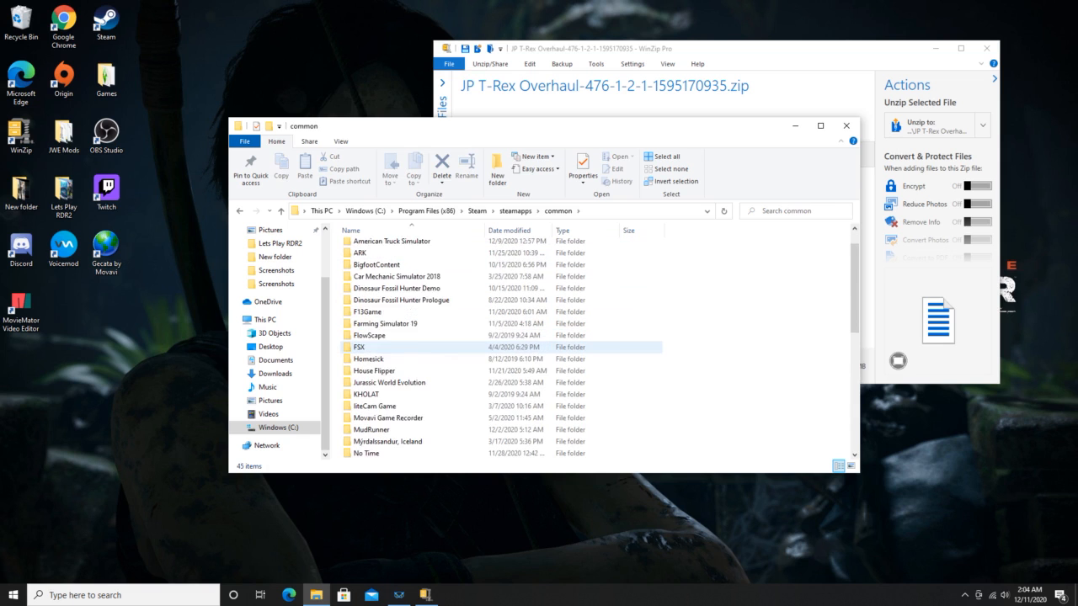
pyautogui.doubleClick(390, 383)
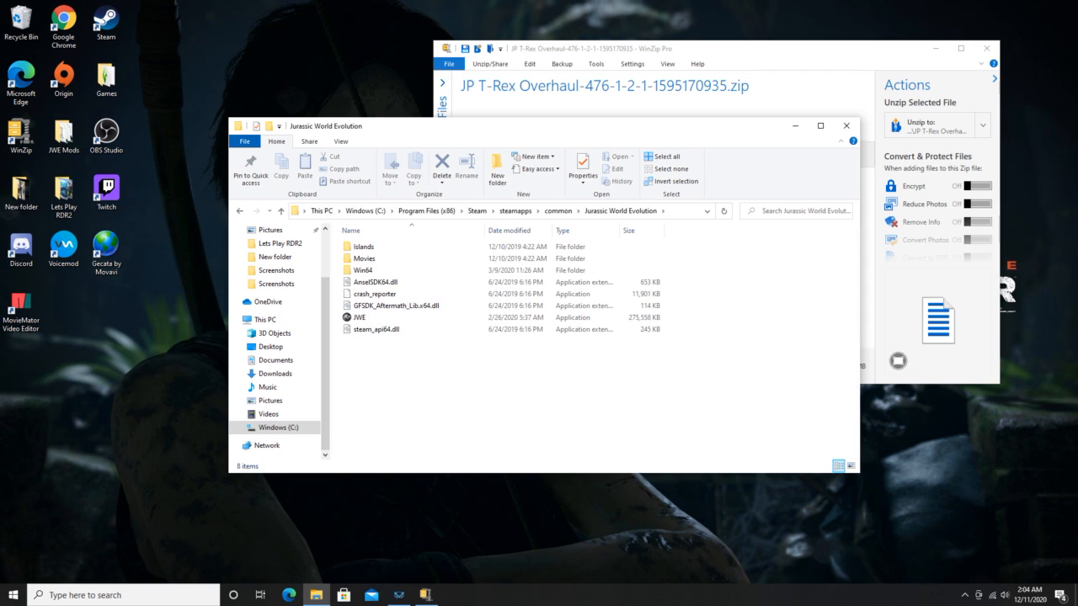
pyautogui.click(364, 270)
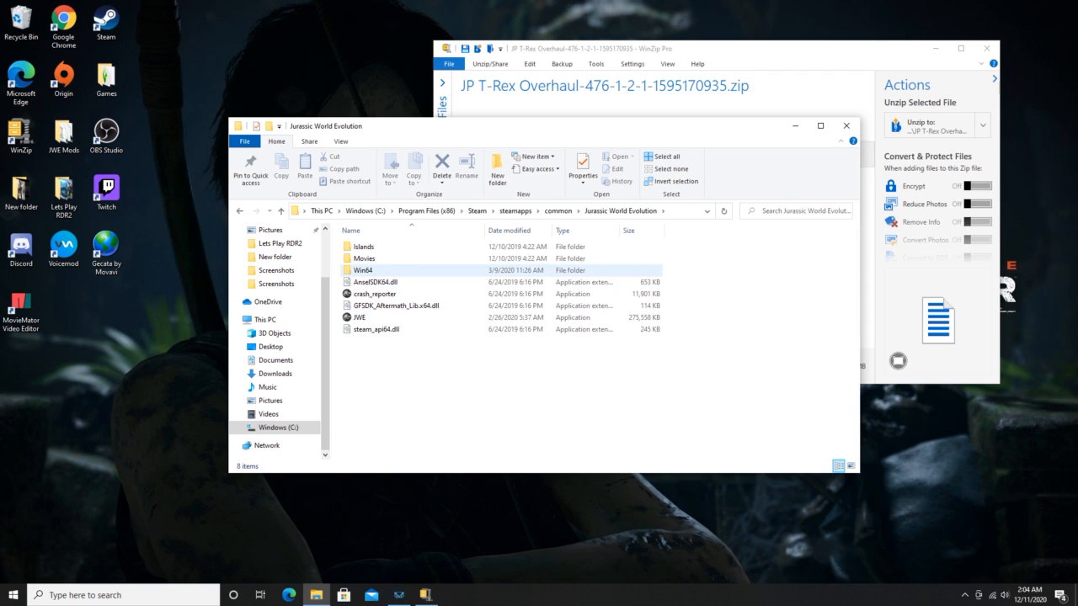
pyautogui.doubleClick(363, 270)
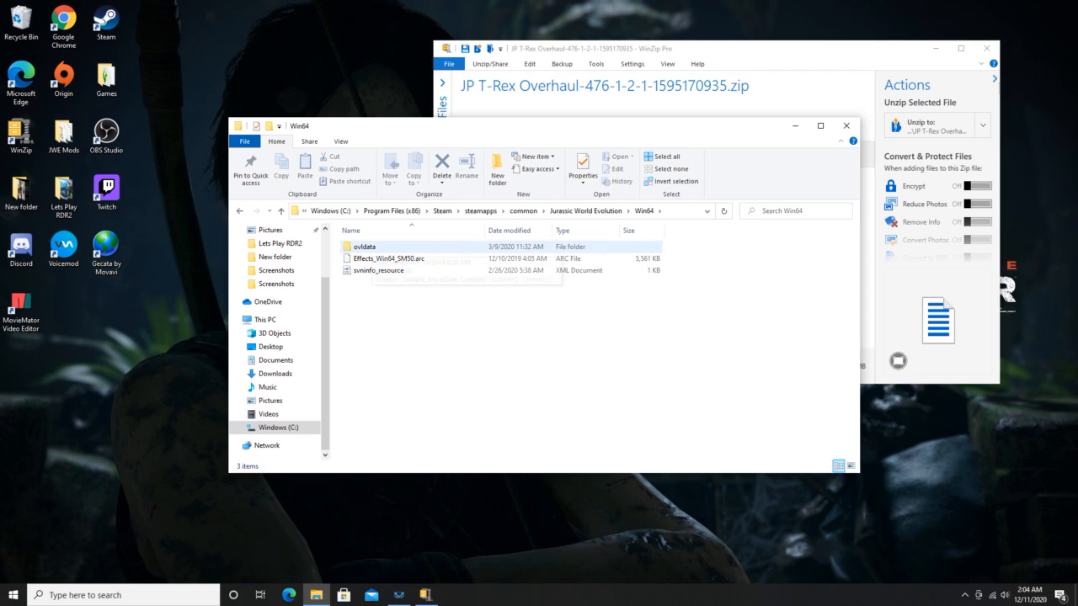
pyautogui.doubleClick(364, 246)
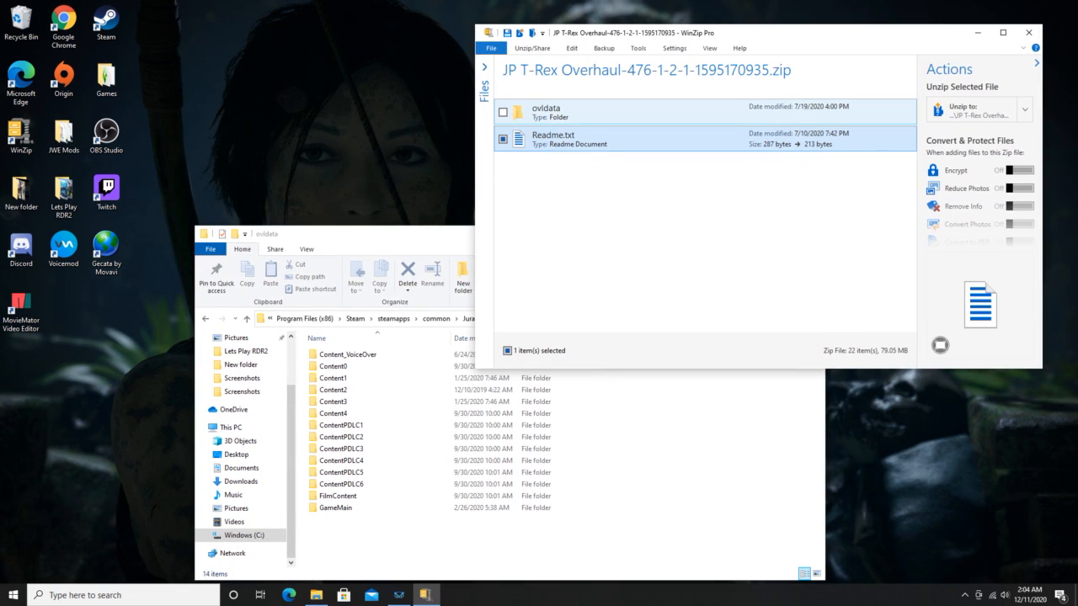
# Open ovldata > Content0 > Localised in the zip and Content0 > Localised in Explorer, selecting English.
pyautogui.doubleClick(547, 111)
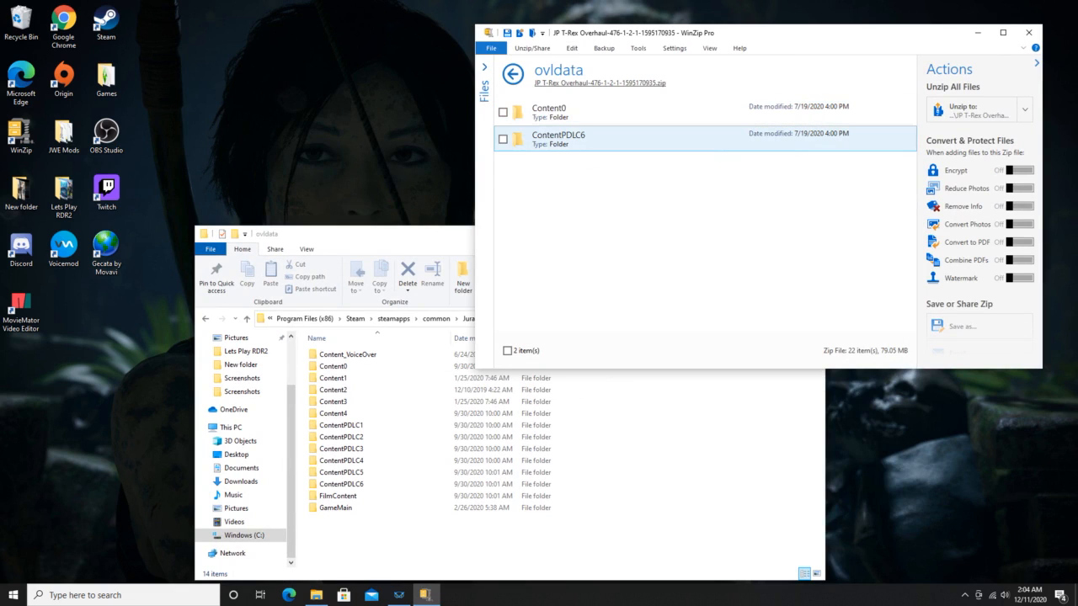
pyautogui.click(342, 471)
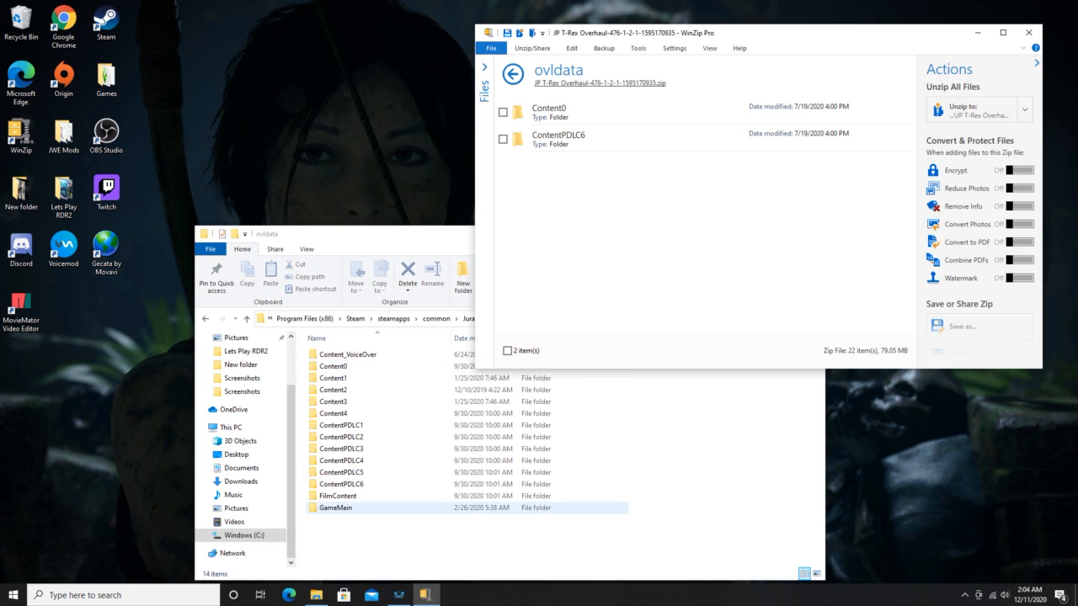
pyautogui.click(338, 495)
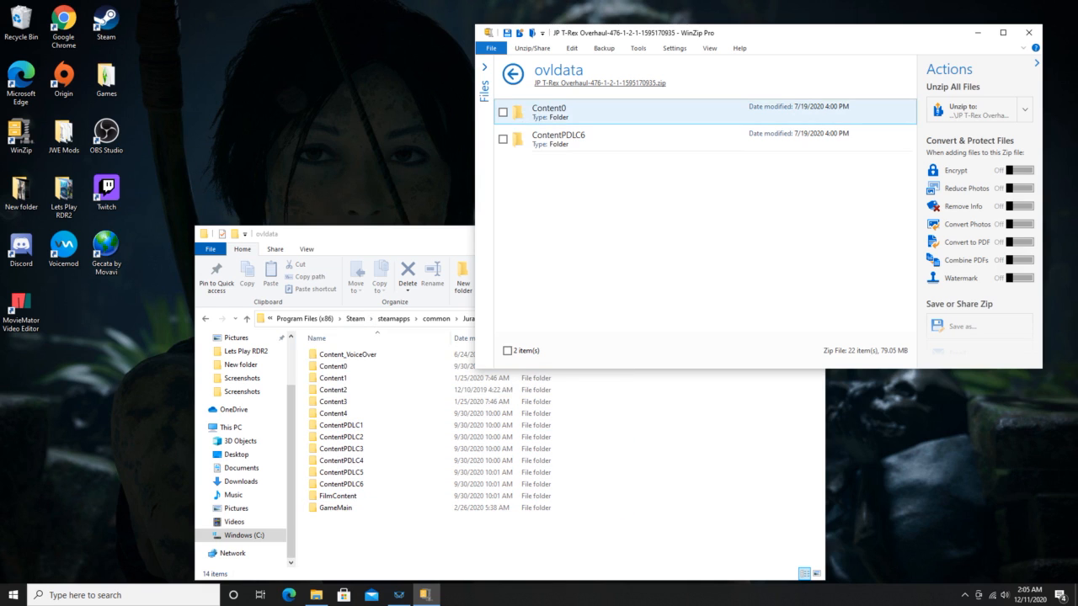
pyautogui.doubleClick(549, 111)
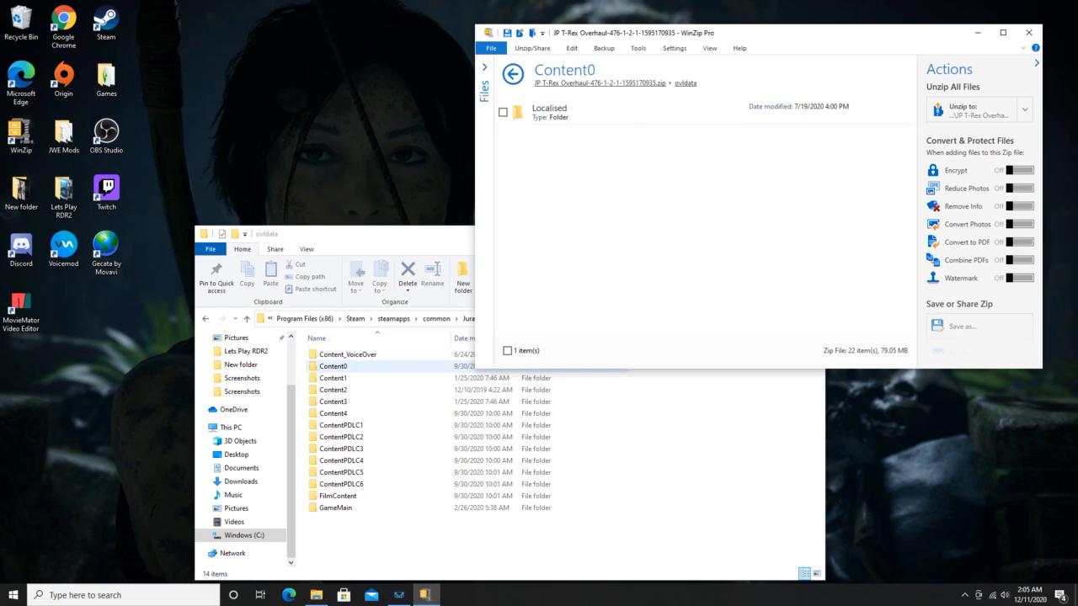
pyautogui.doubleClick(334, 366)
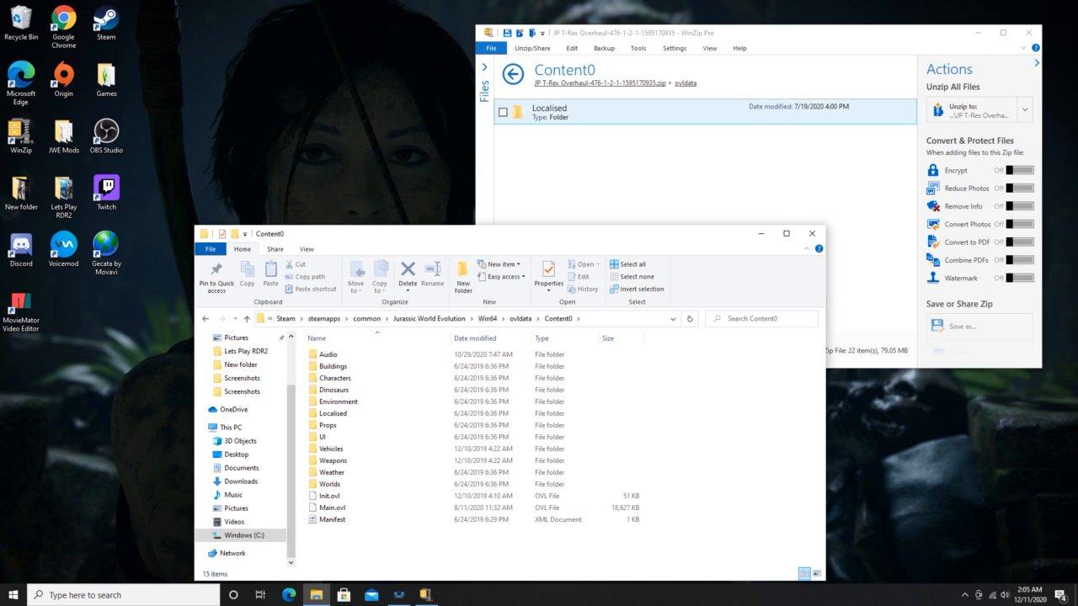
pyautogui.click(332, 412)
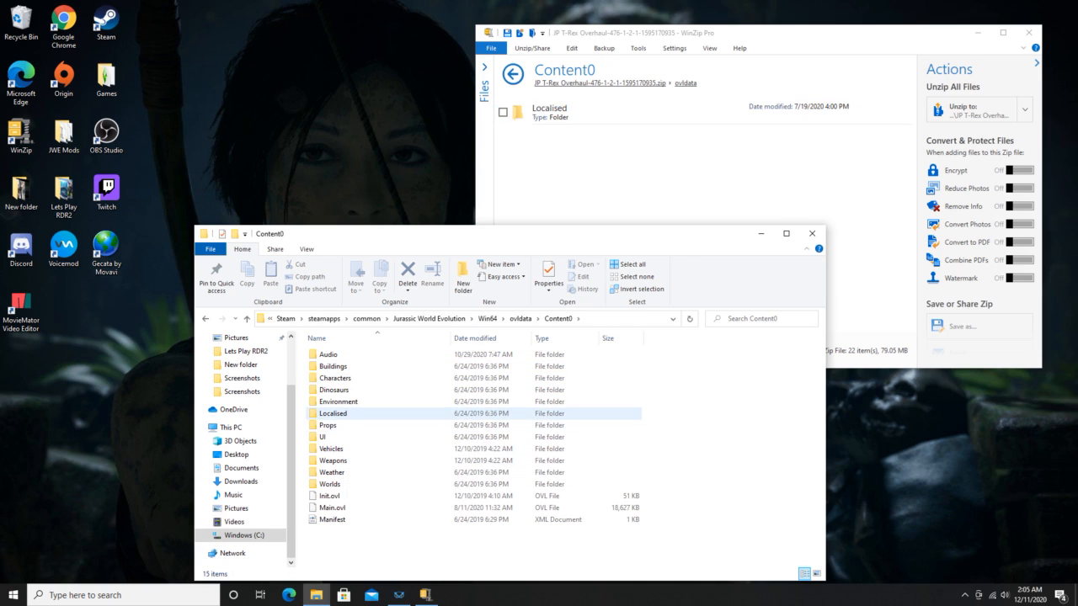
pyautogui.doubleClick(549, 109)
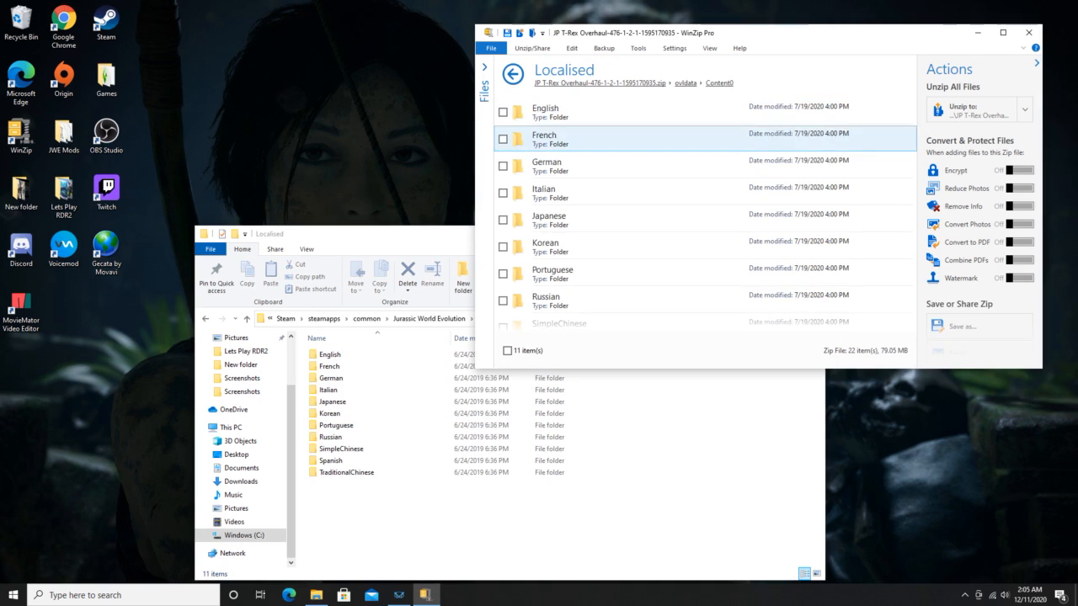
pyautogui.scroll(-3)
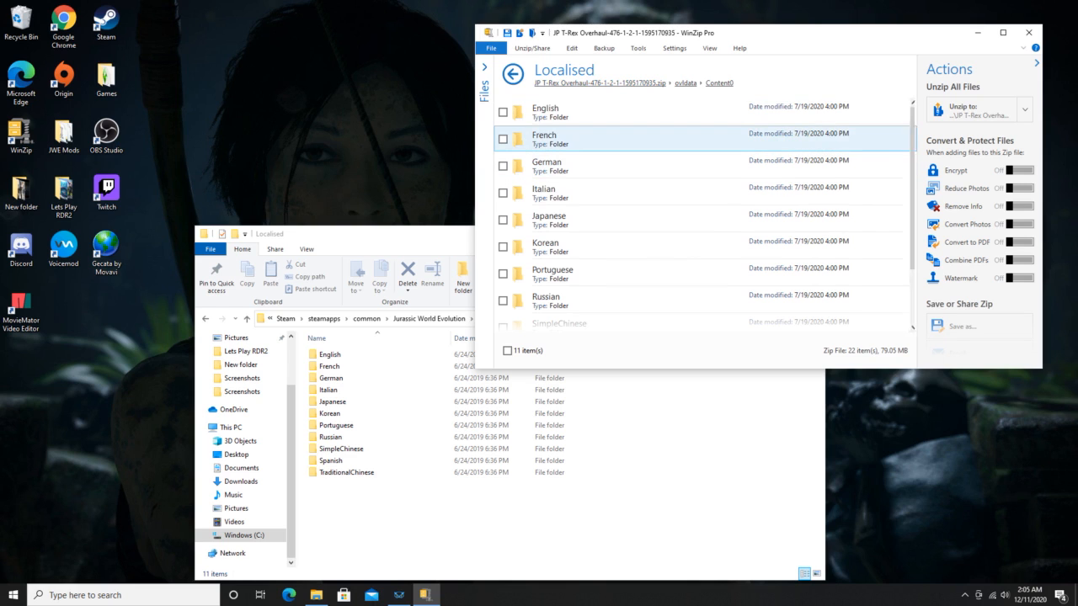
pyautogui.click(341, 449)
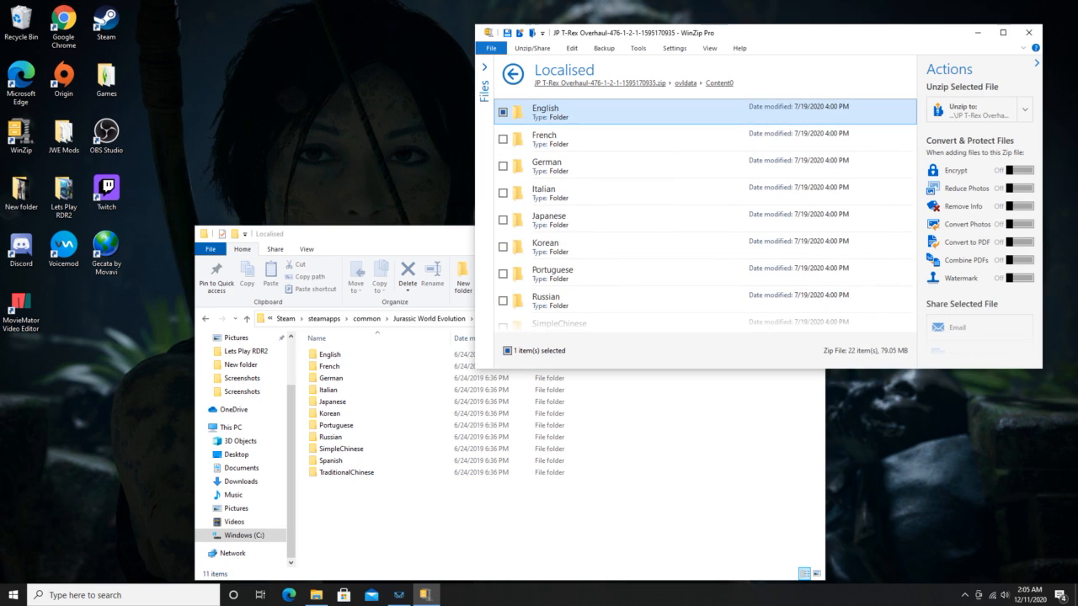
# Open English > UnitedKingdom, overwrite the game's Loc.ovl with the mod copy, and go back.
pyautogui.doubleClick(545, 111)
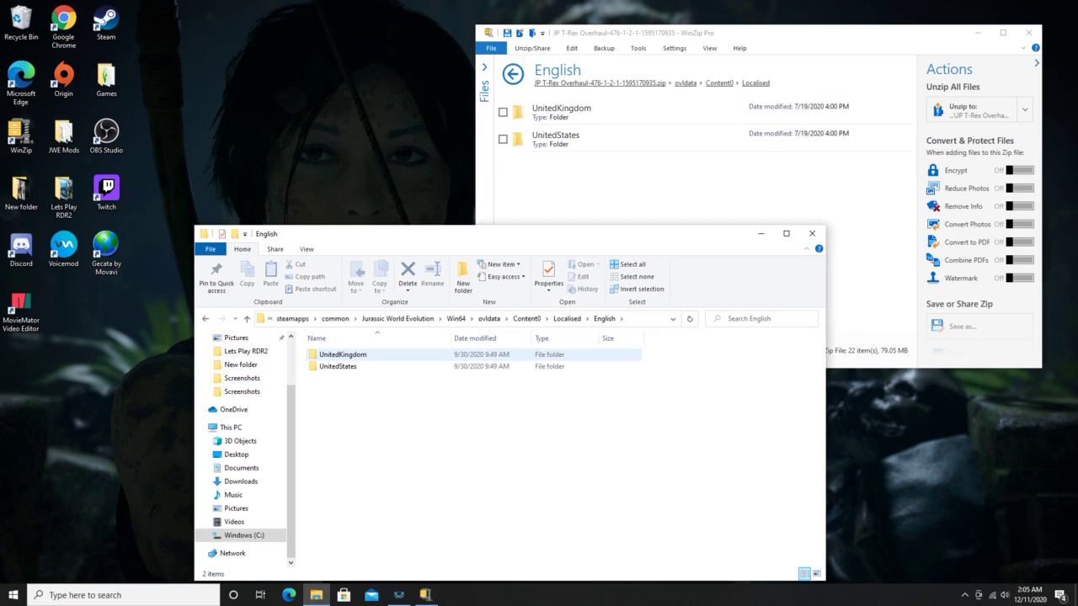
pyautogui.doubleClick(570, 108)
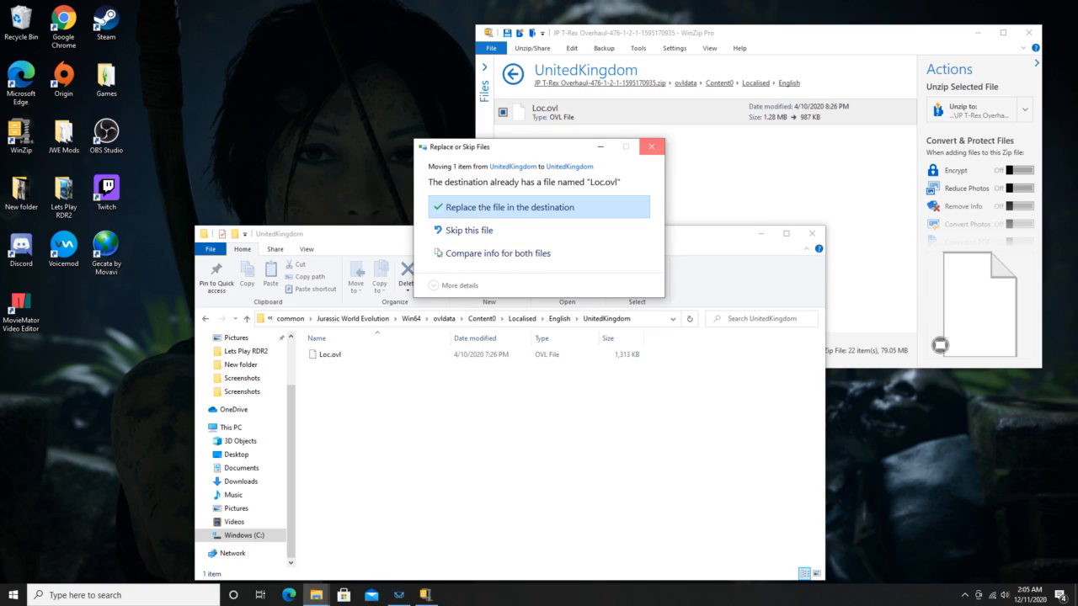
pyautogui.click(539, 207)
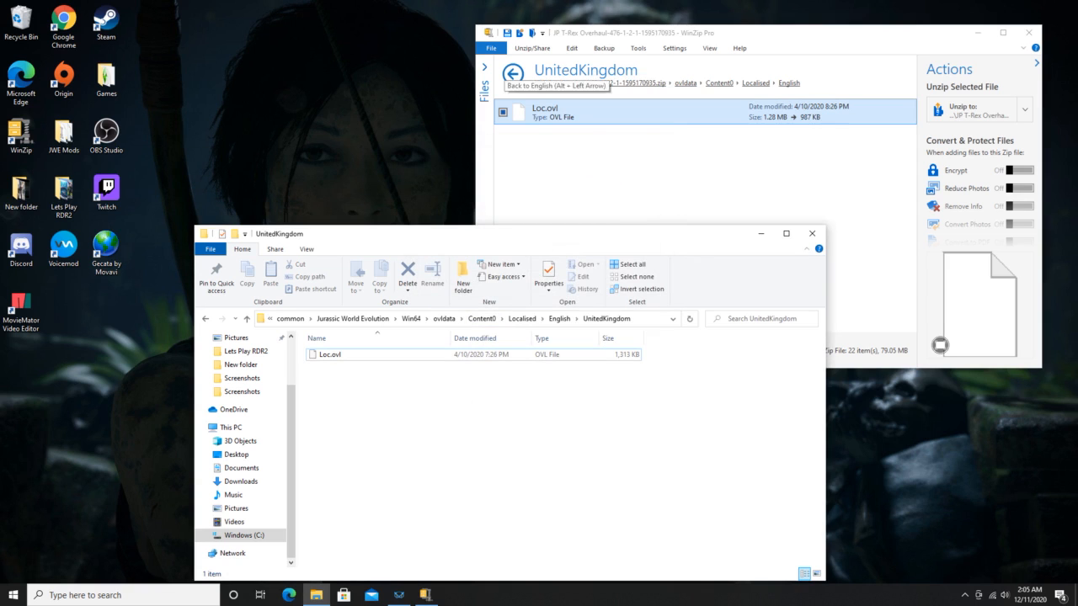
pyautogui.click(510, 74)
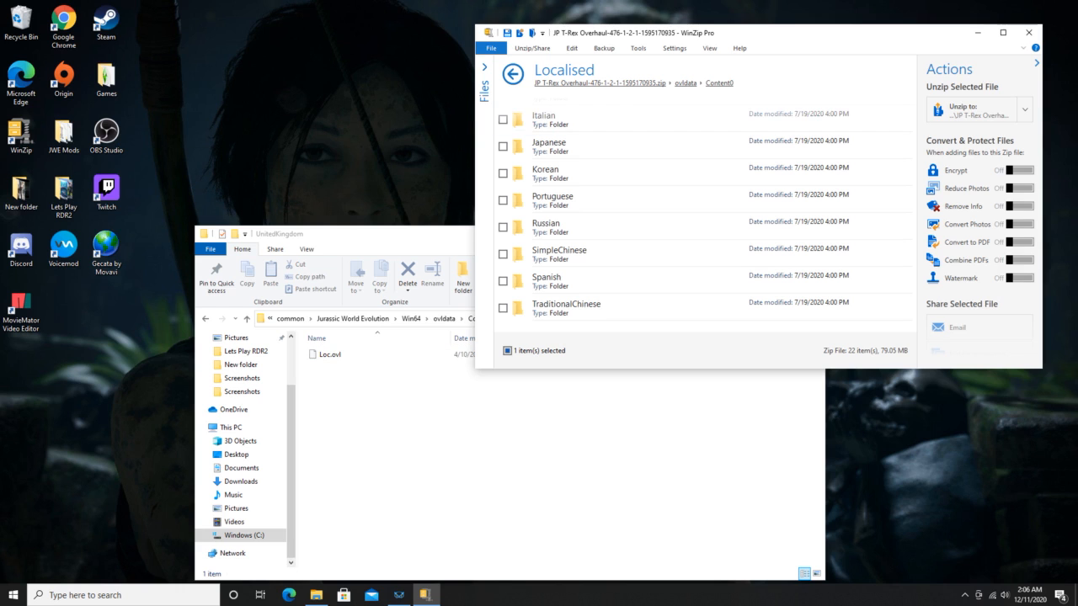
# Open ContentPDLC6 > Dinosaurs > Tyrannosaurus93 in both windows and overwrite both Tyrannosaurus93 files.
pyautogui.click(513, 73)
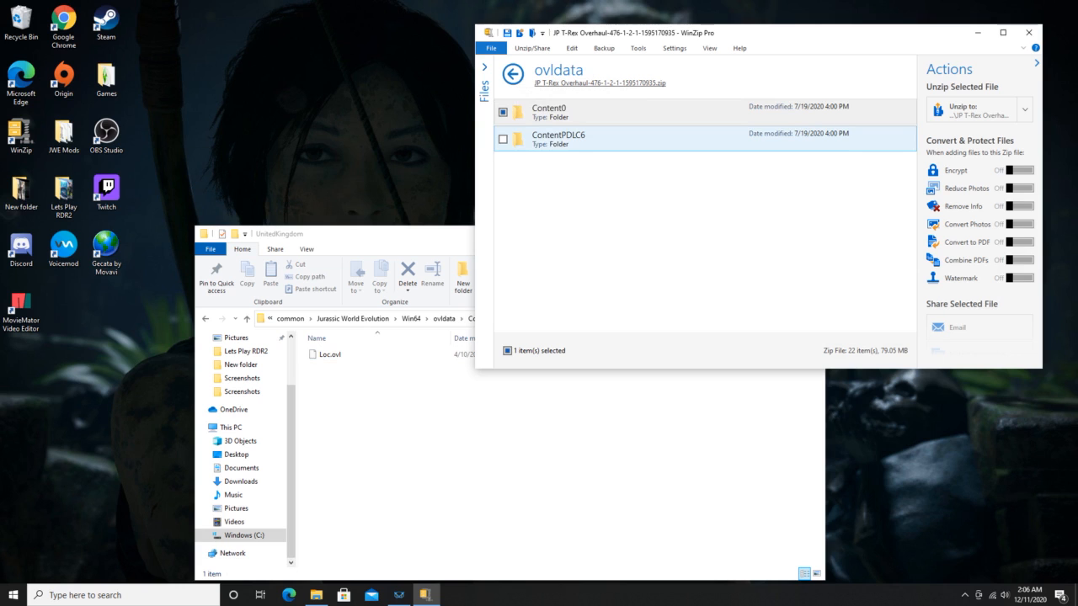
pyautogui.click(555, 139)
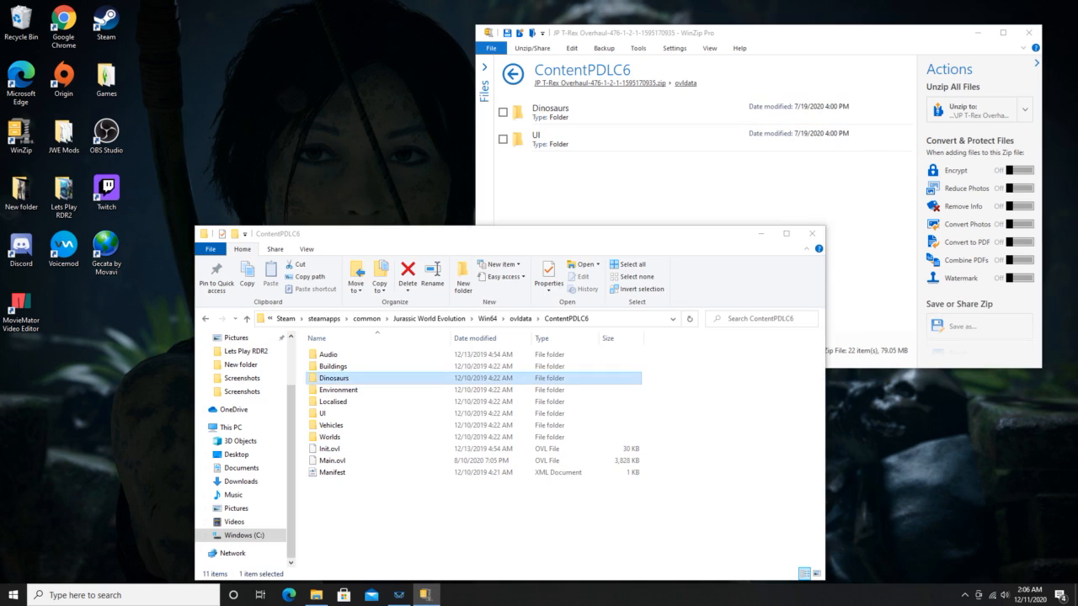
pyautogui.doubleClick(330, 378)
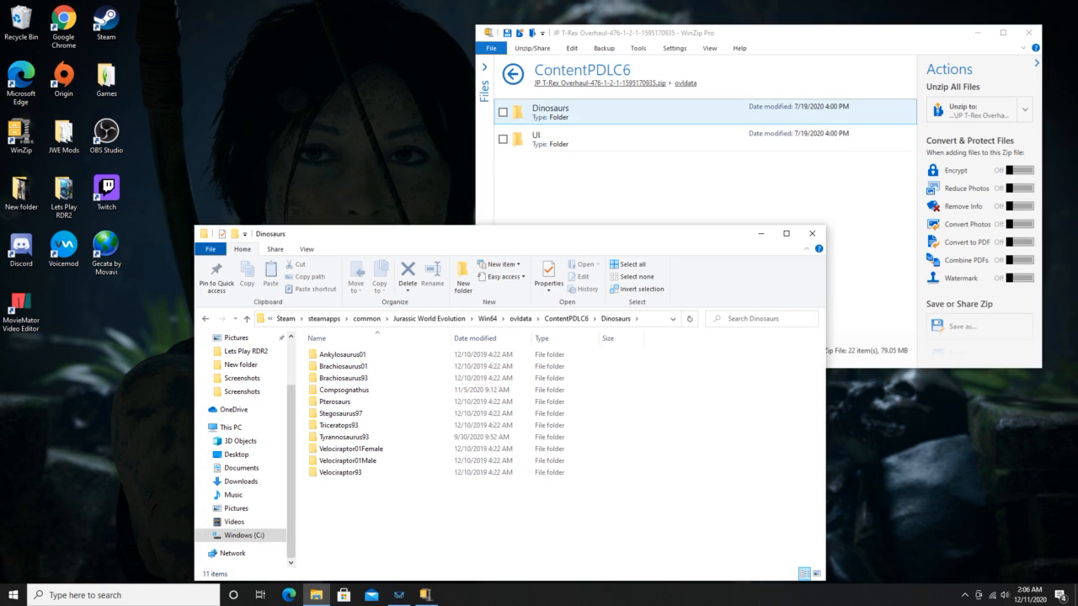
pyautogui.doubleClick(550, 111)
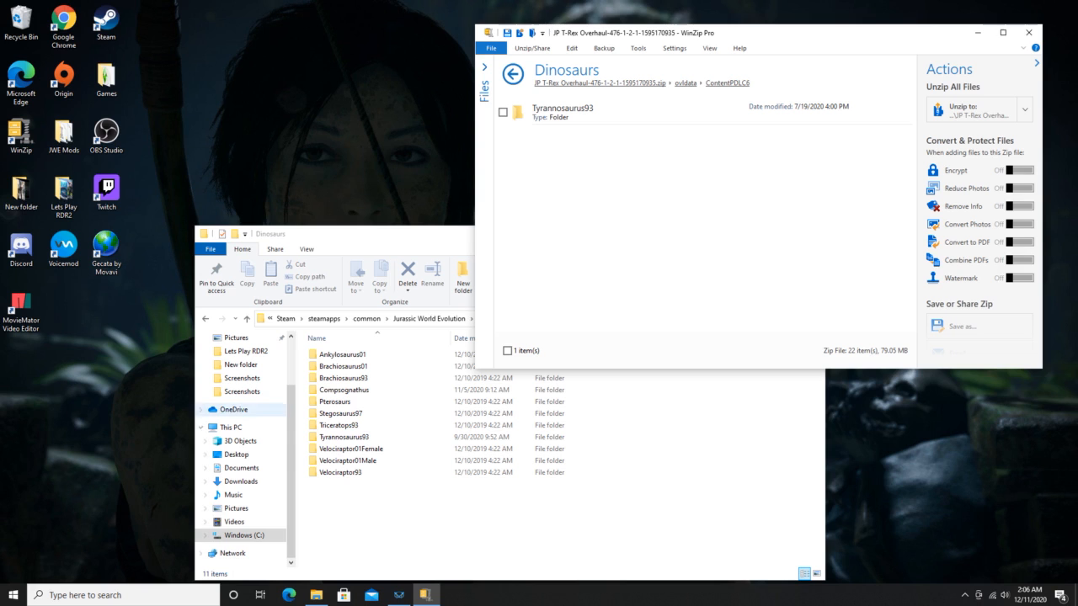
pyautogui.doubleClick(343, 437)
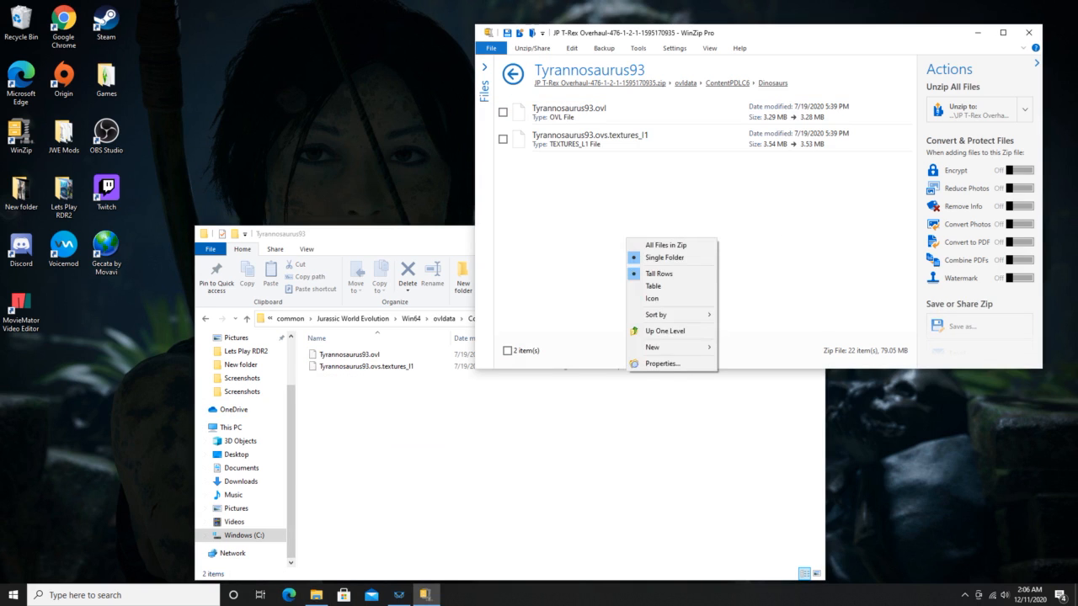
pyautogui.click(591, 139)
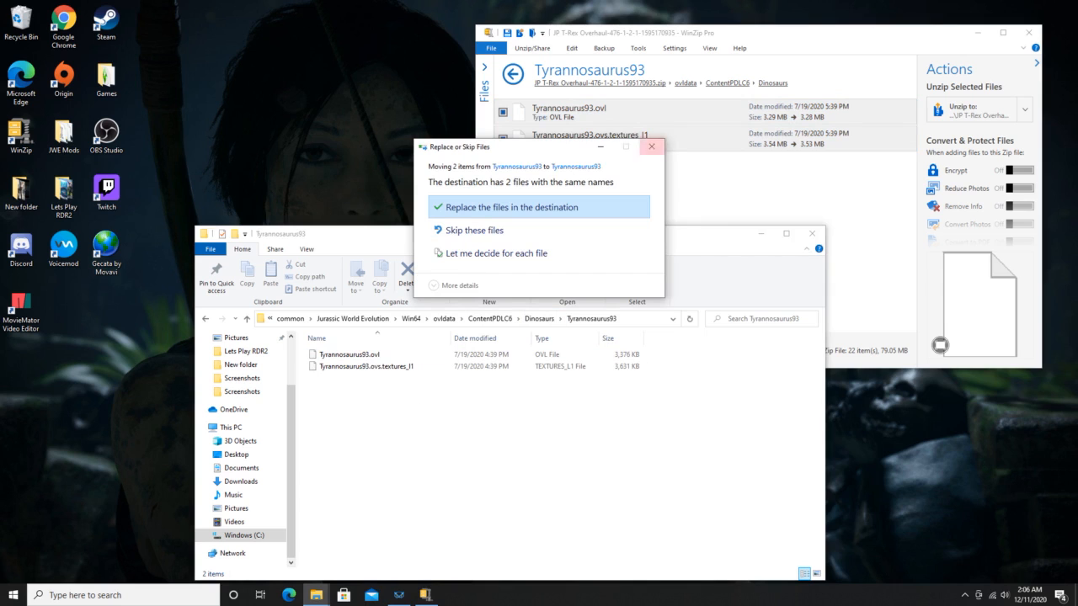
pyautogui.click(509, 208)
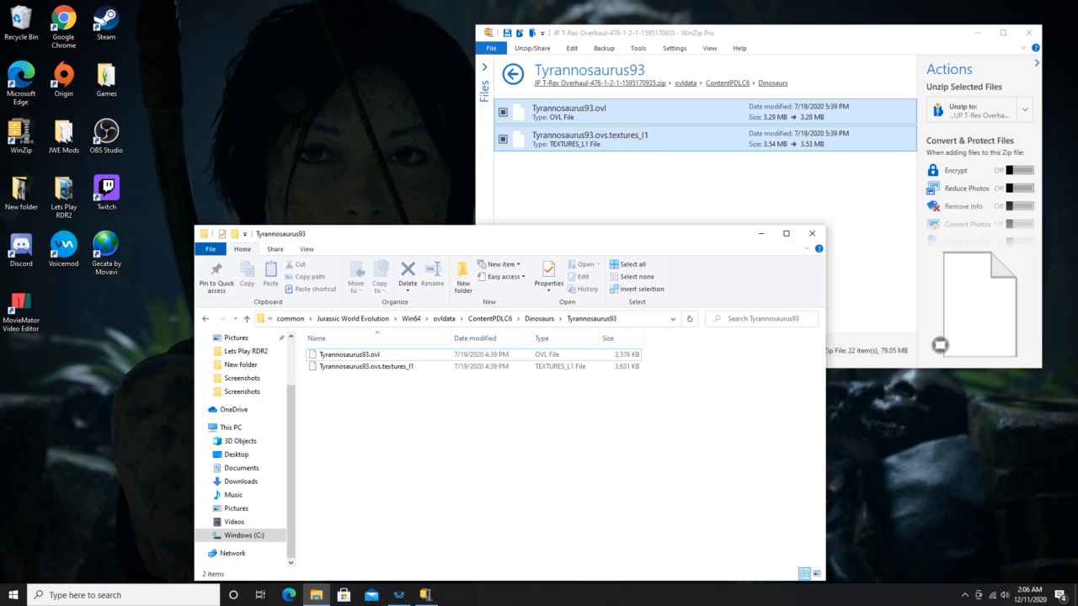
pyautogui.moveTo(348, 353)
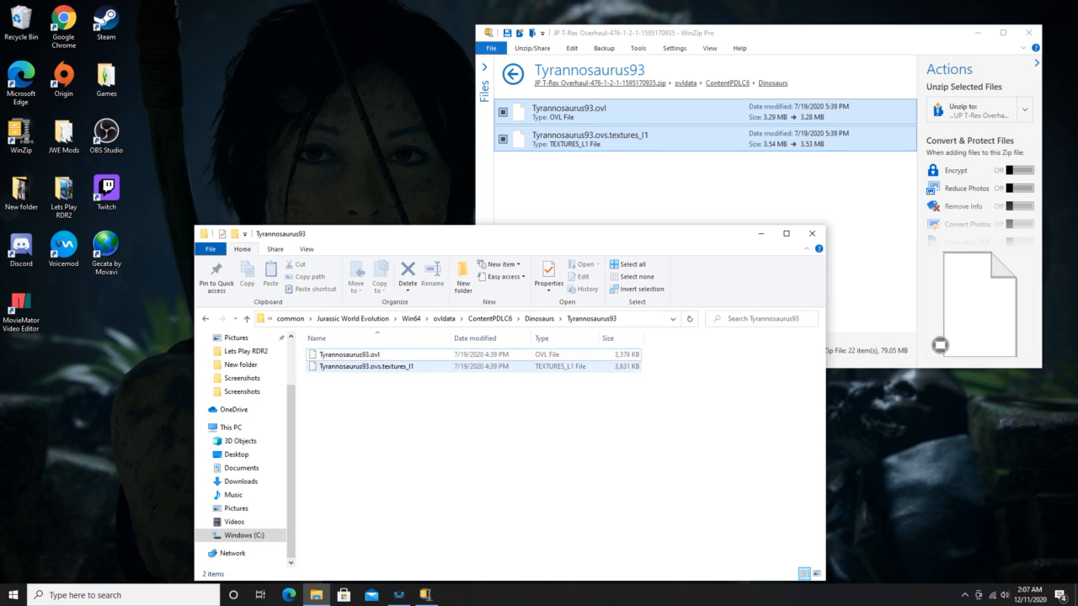
pyautogui.moveTo(381, 366)
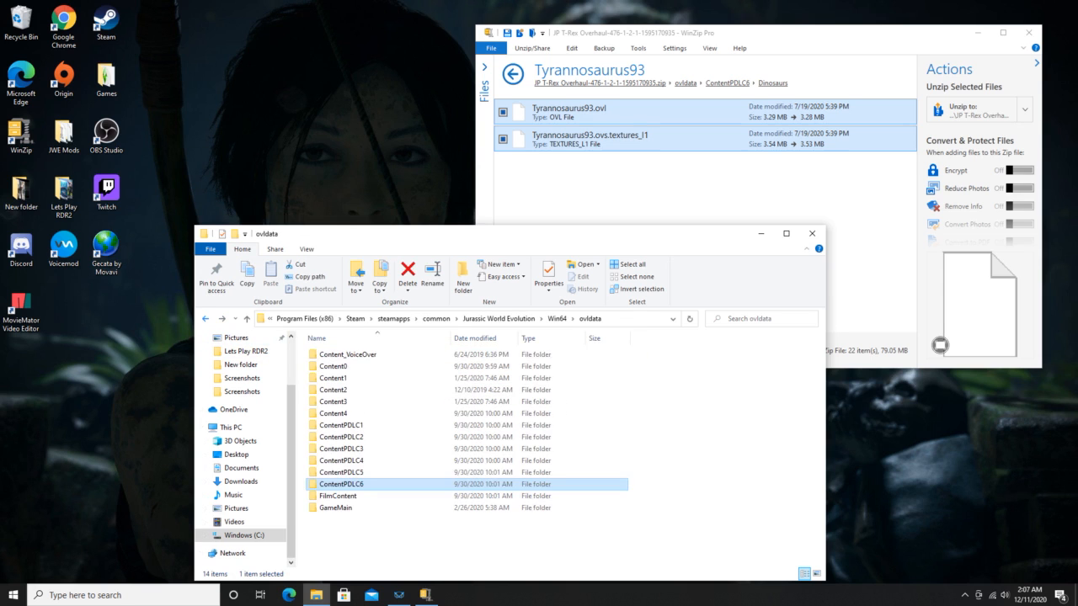
# Open the game's Content0 Dinosaurs folder in File Explorer.
pyautogui.doubleClick(333, 365)
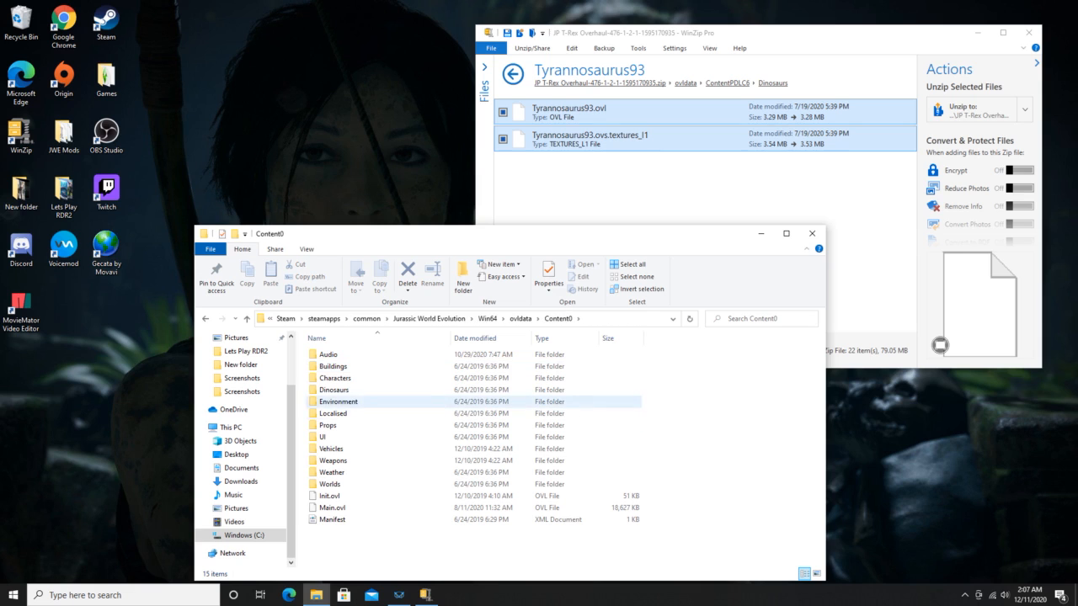
pyautogui.doubleClick(335, 390)
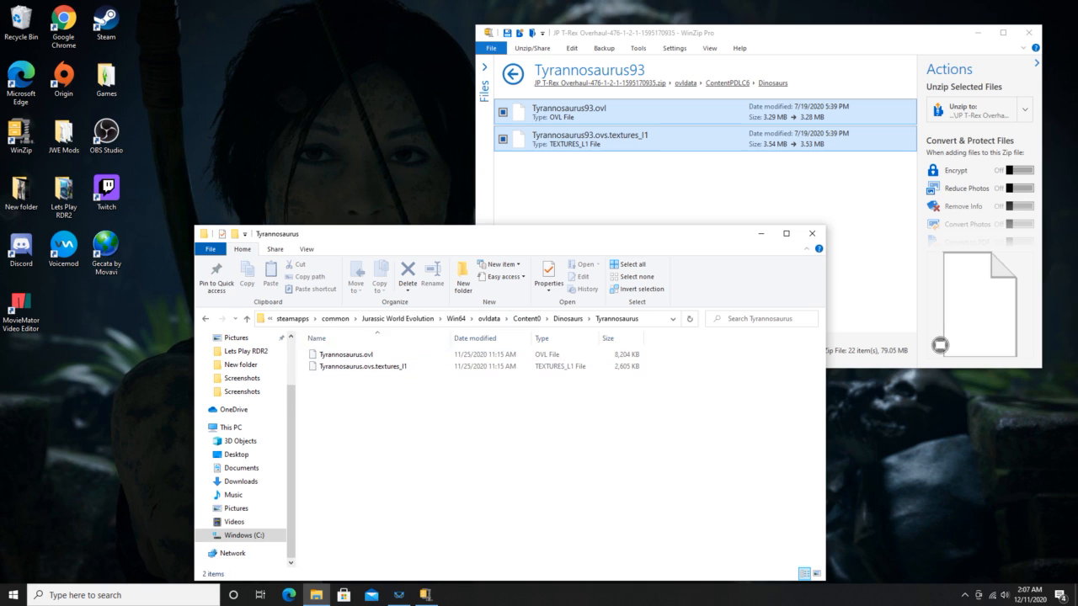
pyautogui.moveTo(362, 366)
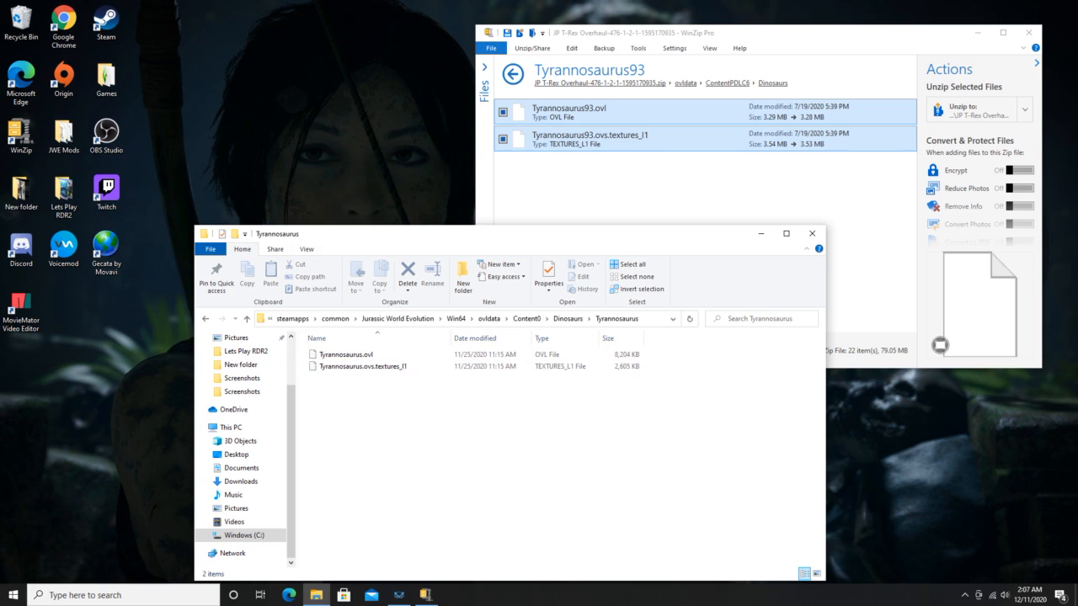
pyautogui.moveTo(362, 365)
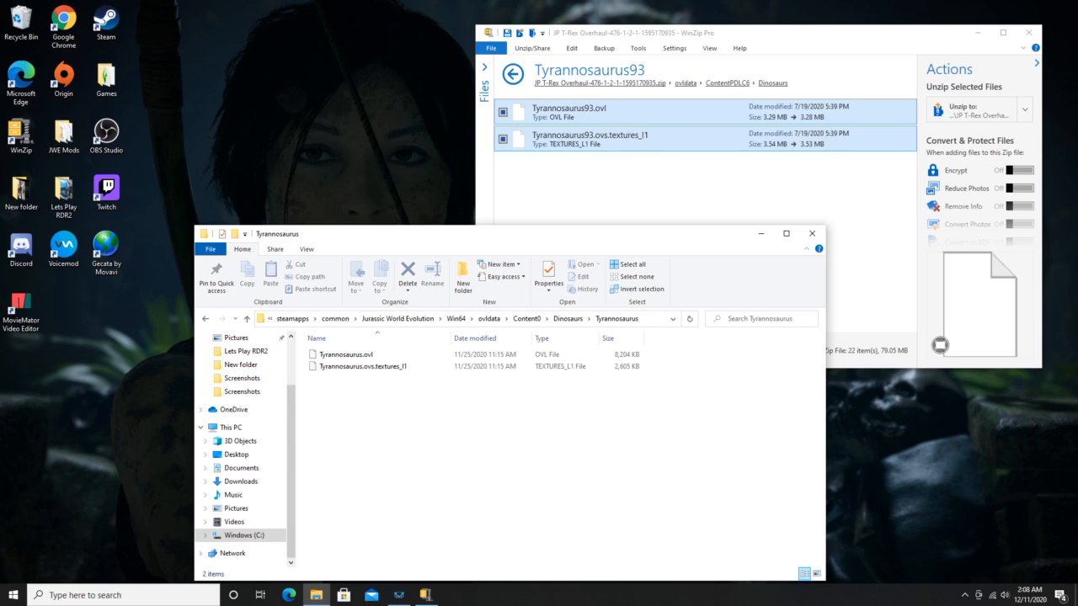
pyautogui.moveTo(345, 354)
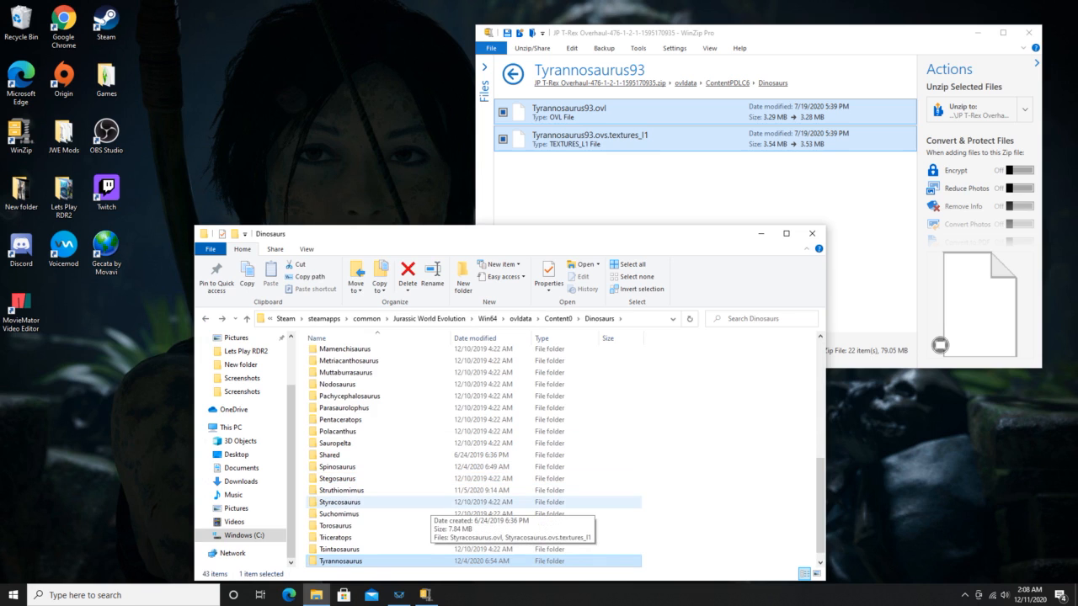
# Back the archive up from Dinosaurs to ContentPDLC6 and open its UI folder.
pyautogui.scroll(-3)
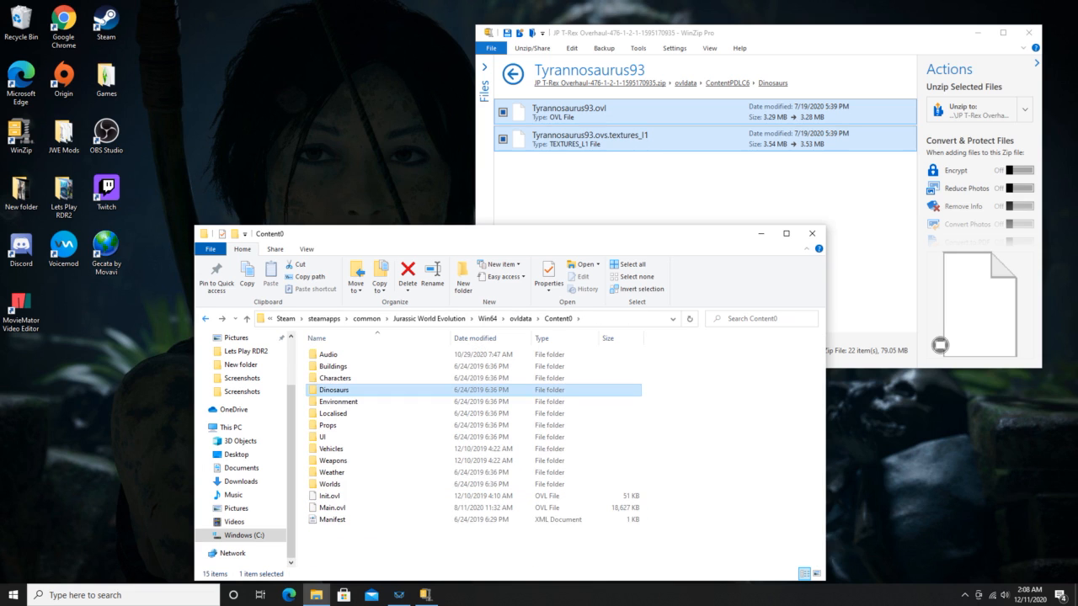
pyautogui.click(507, 75)
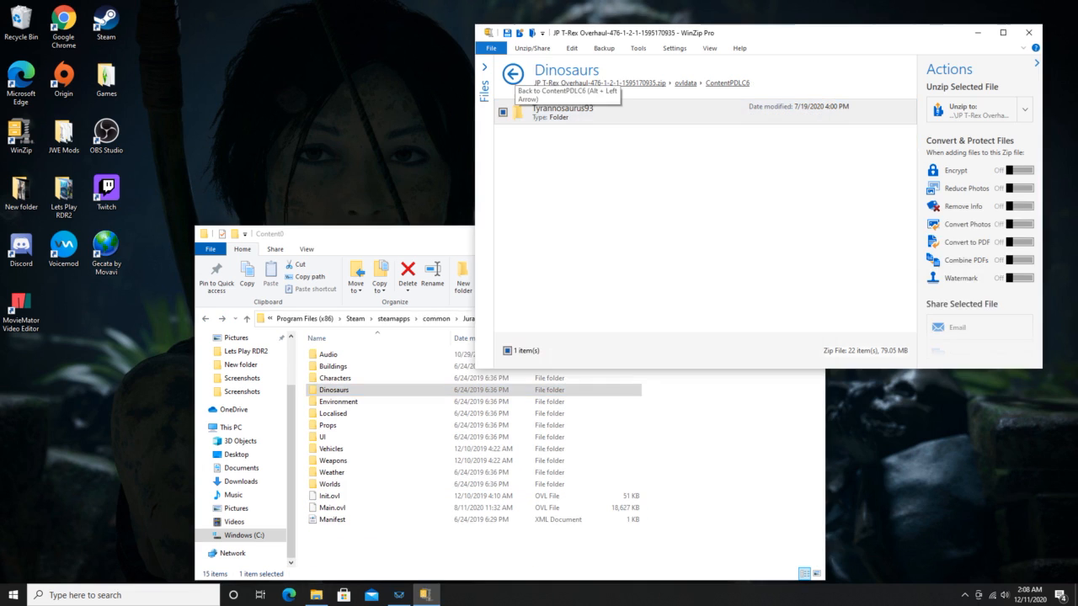
pyautogui.click(514, 76)
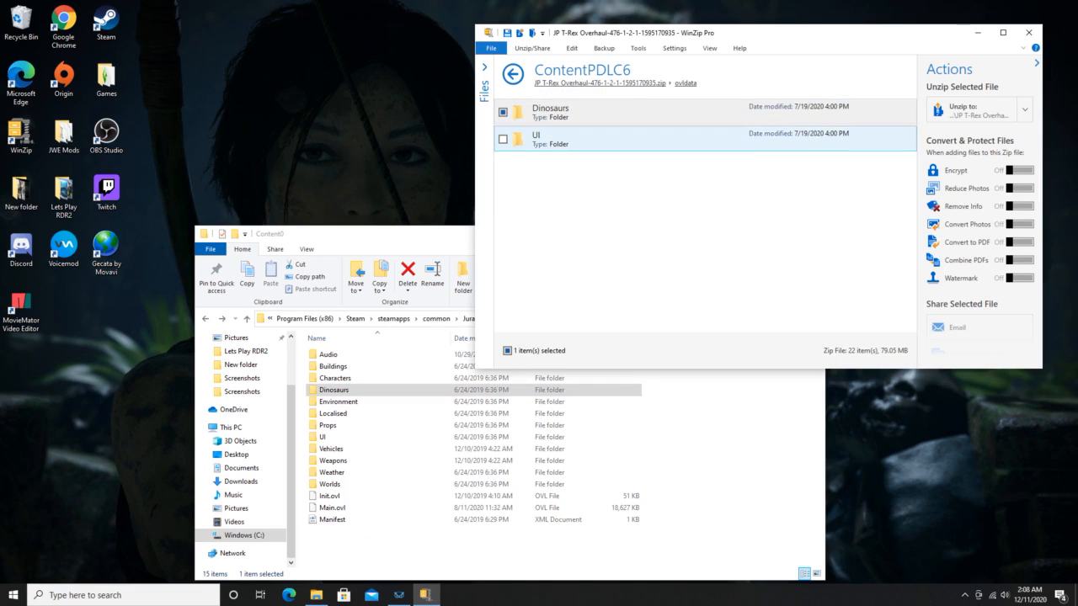
pyautogui.doubleClick(538, 138)
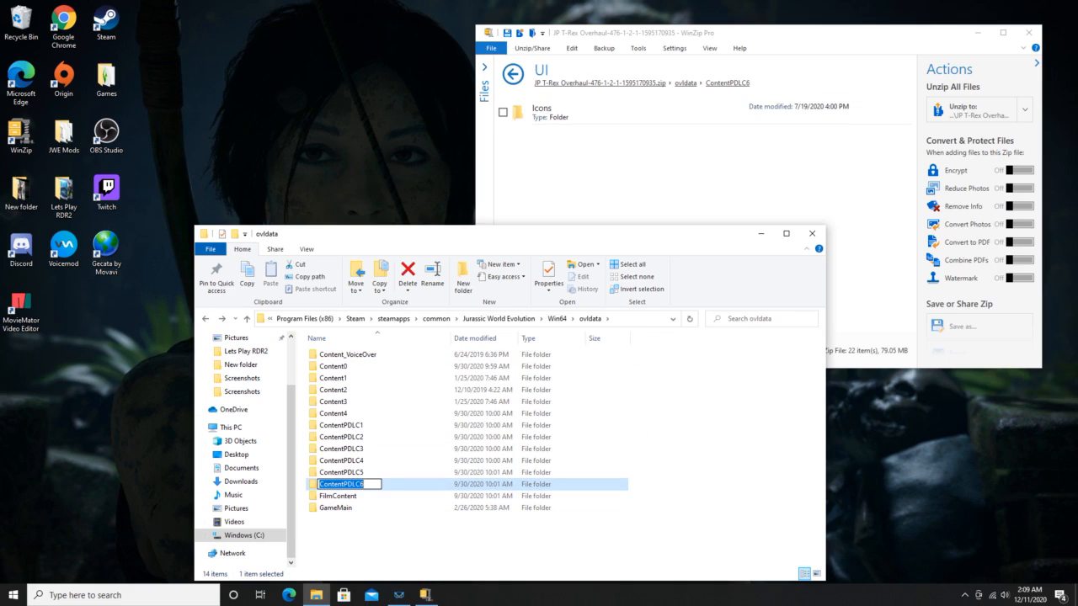
# Open the game's ContentPDLC6 UI folder and the archive's Icons folder of T-Rex icons.
pyautogui.doubleClick(339, 484)
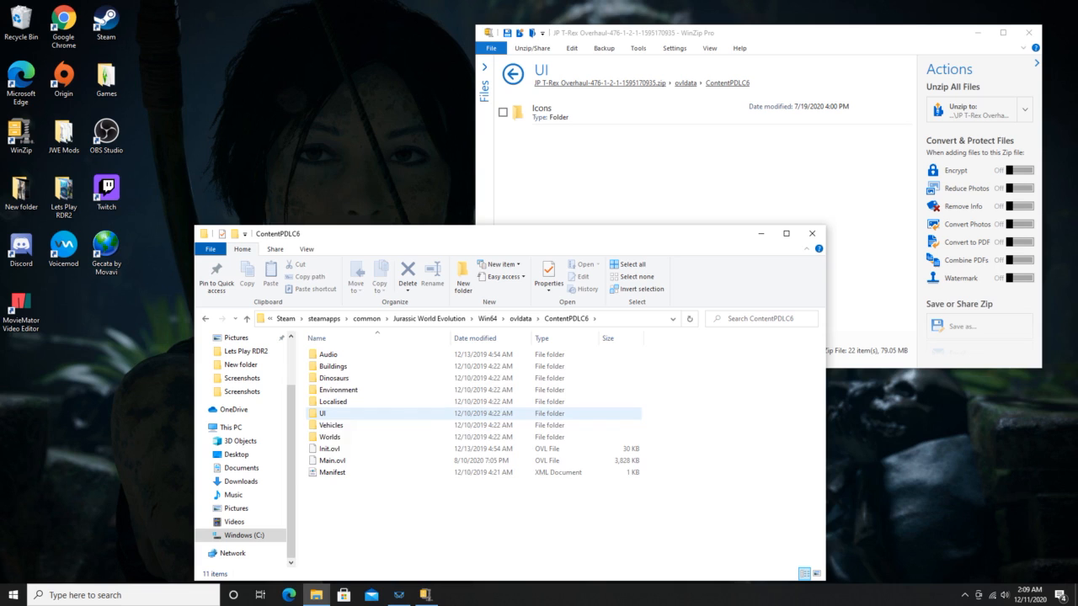
pyautogui.doubleClick(318, 414)
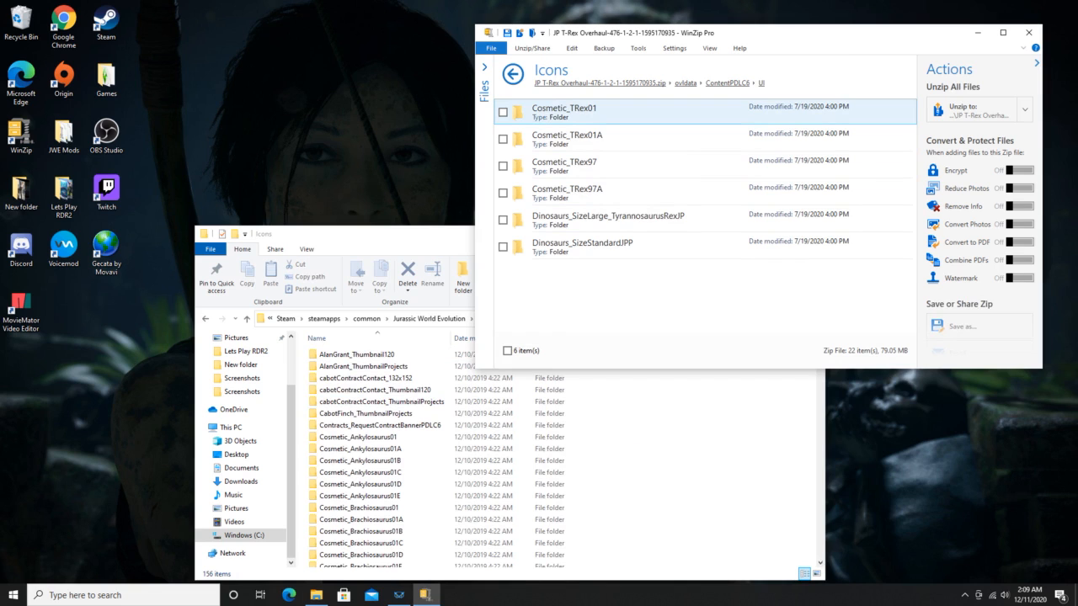
pyautogui.click(557, 165)
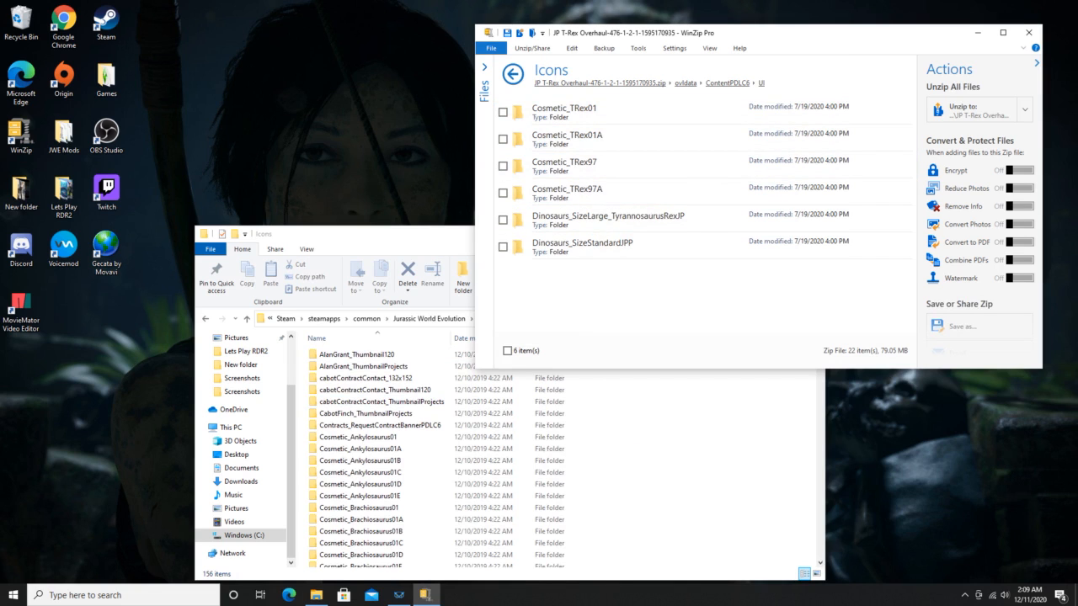
pyautogui.click(566, 165)
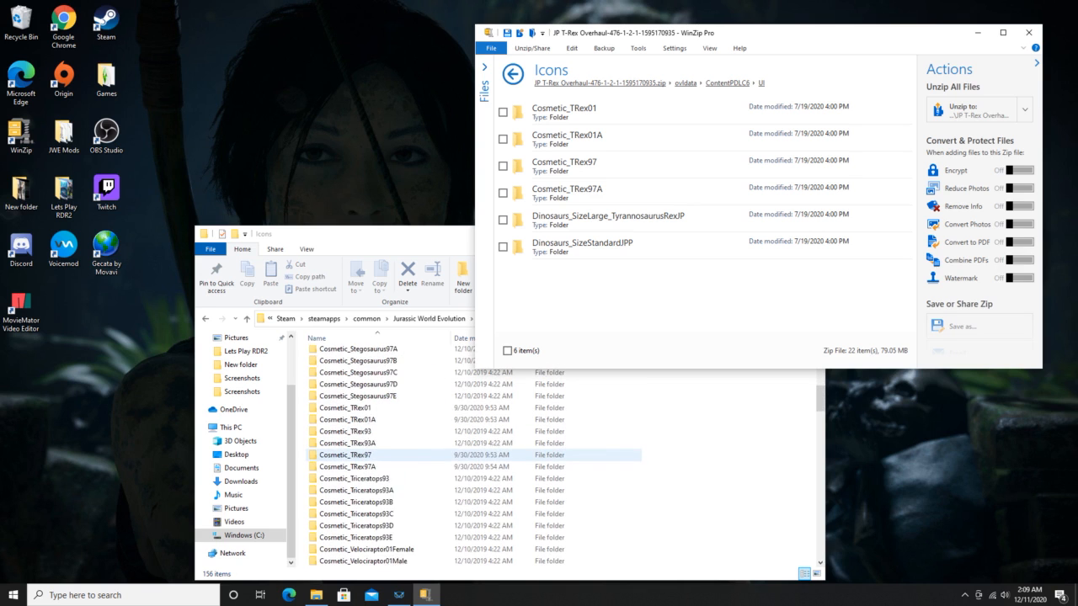
pyautogui.scroll(-3)
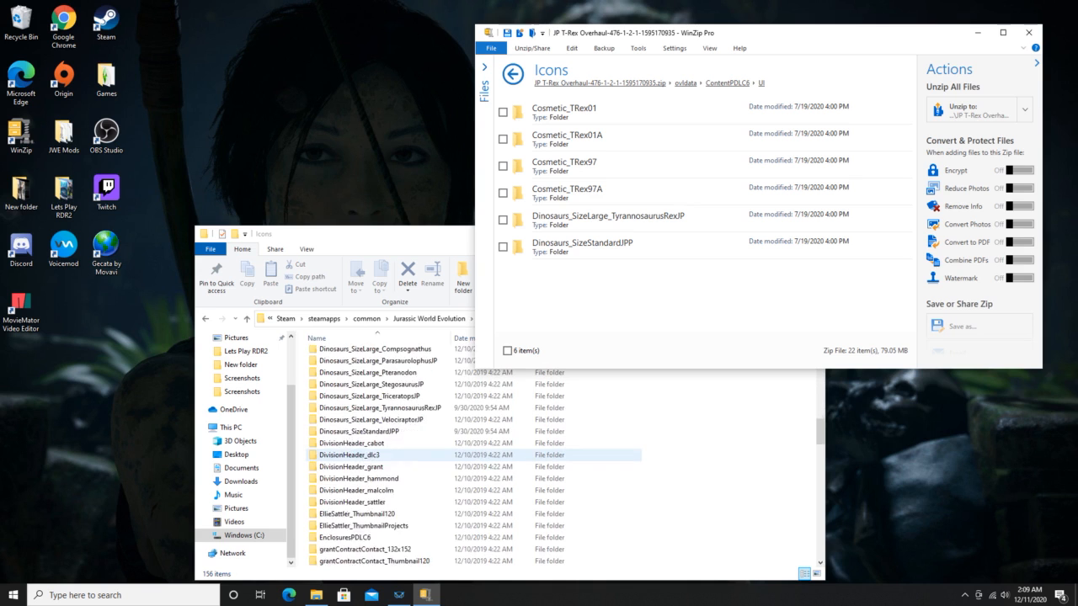
pyautogui.scroll(-3)
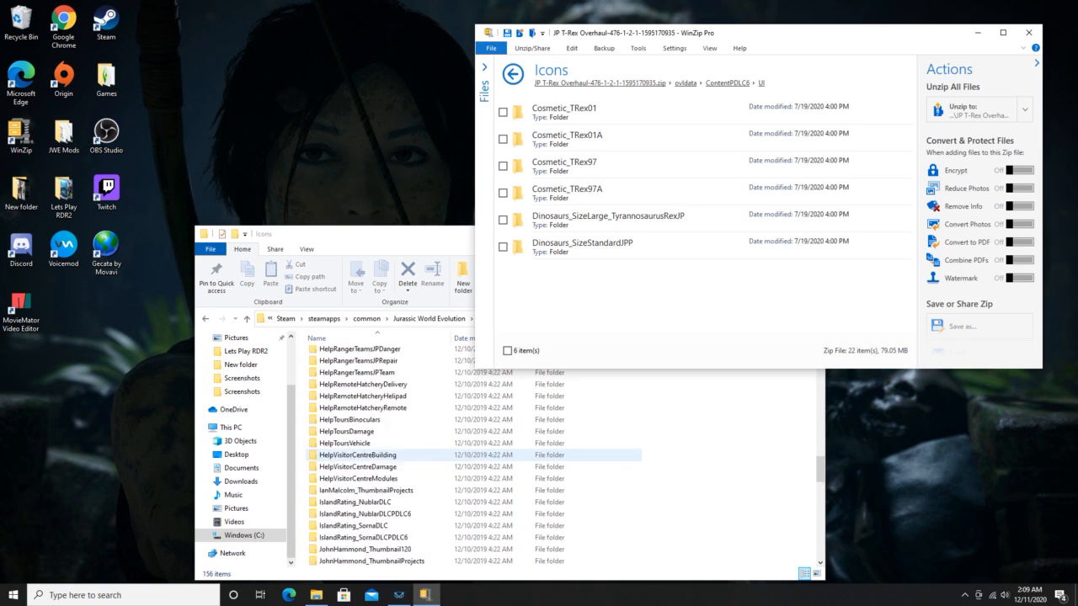
pyautogui.scroll(-3)
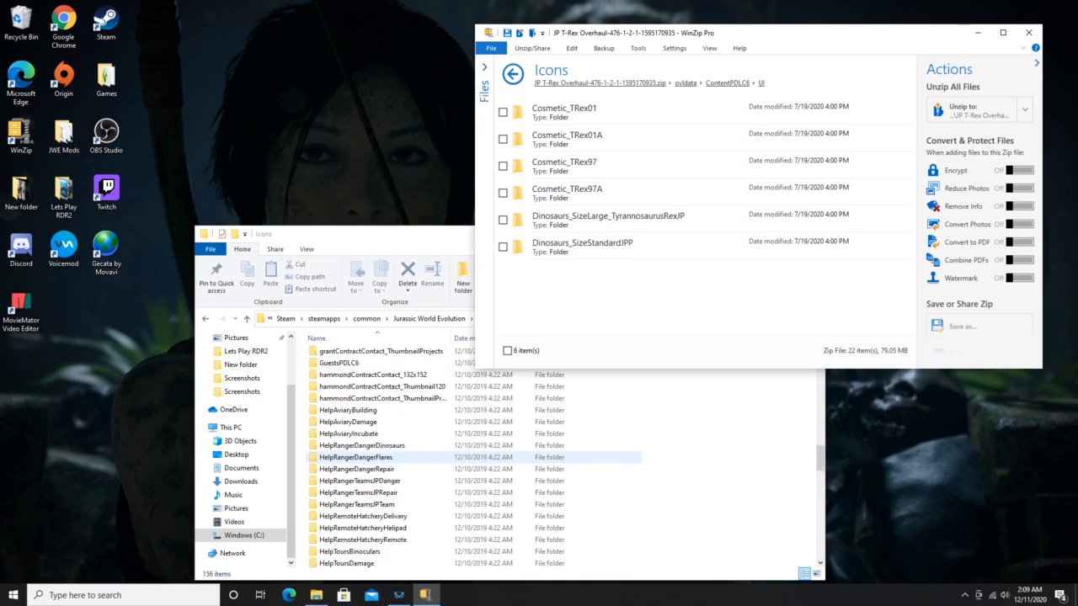
pyautogui.scroll(-3)
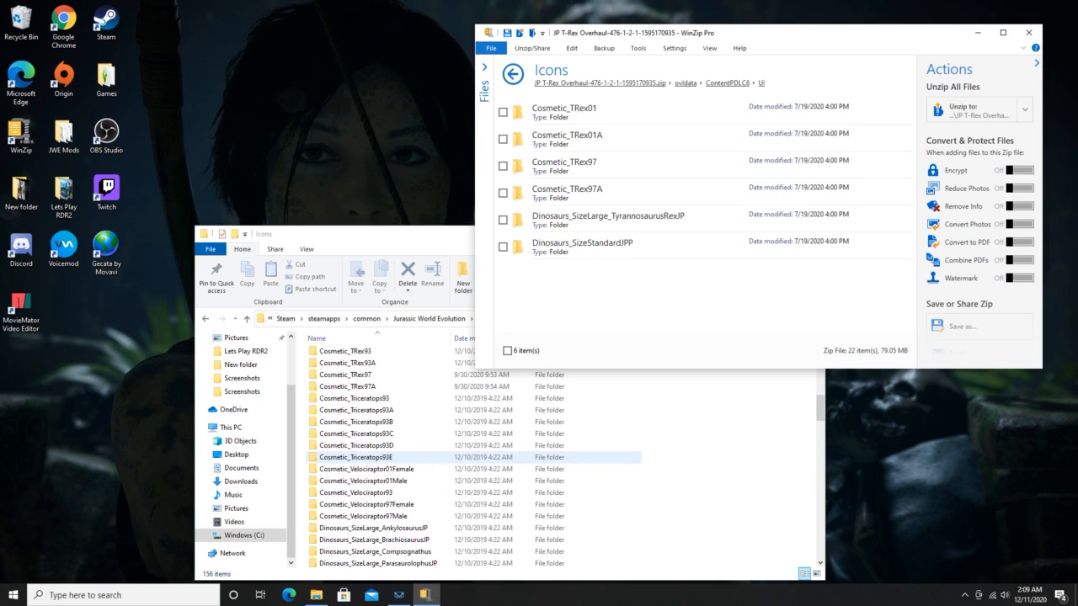
pyautogui.scroll(-3)
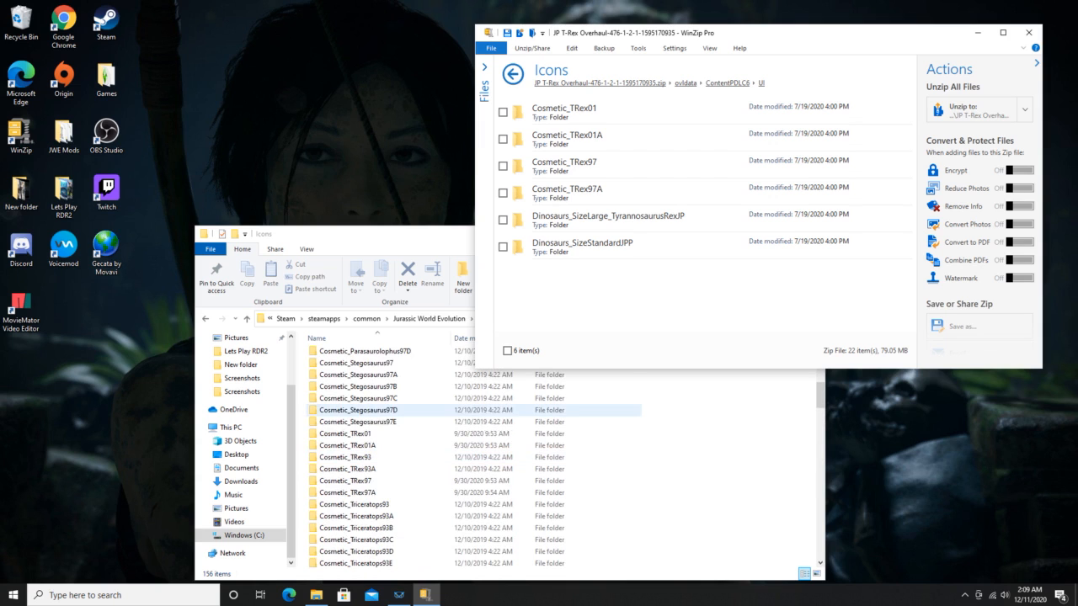
pyautogui.click(355, 433)
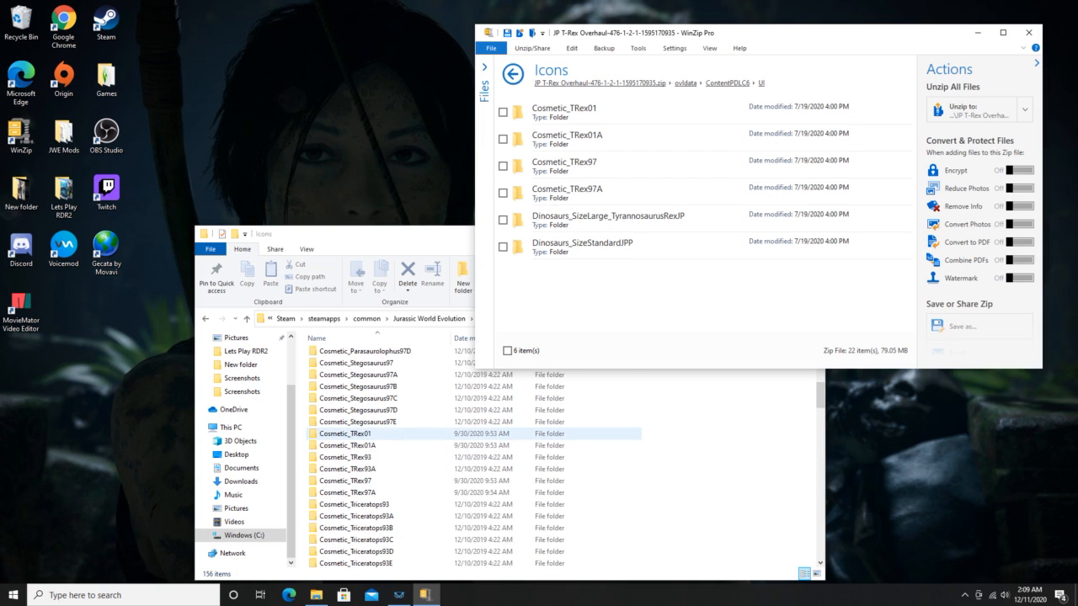
pyautogui.click(347, 457)
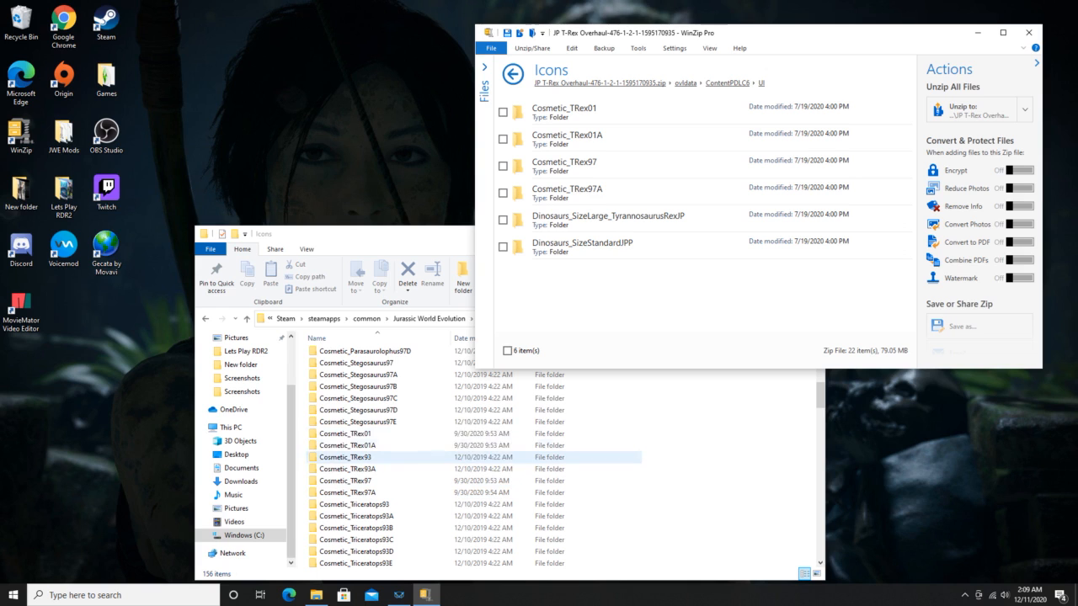
pyautogui.click(348, 433)
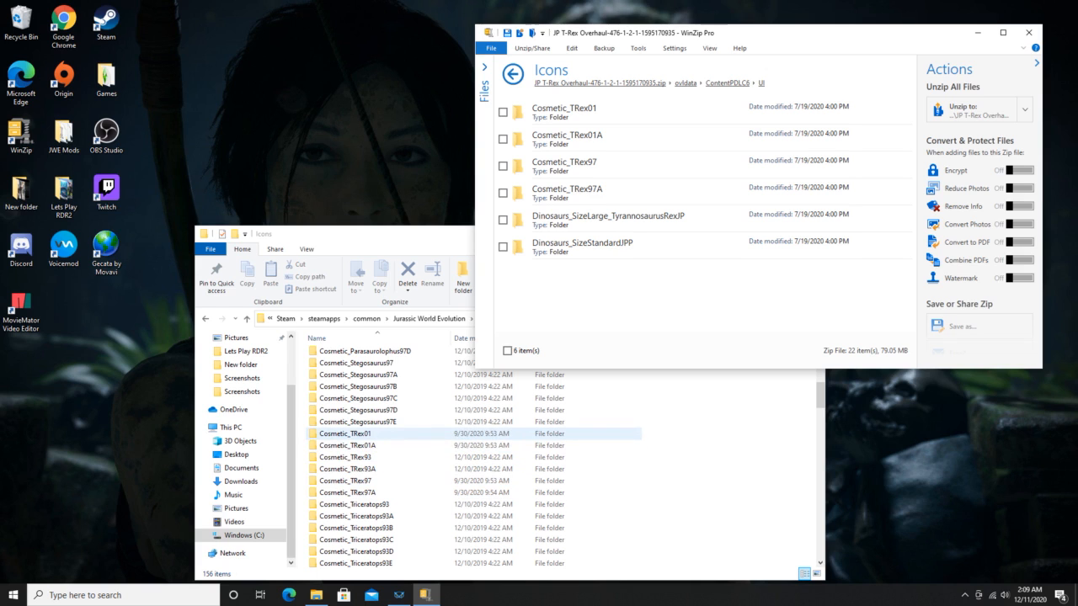
pyautogui.click(361, 445)
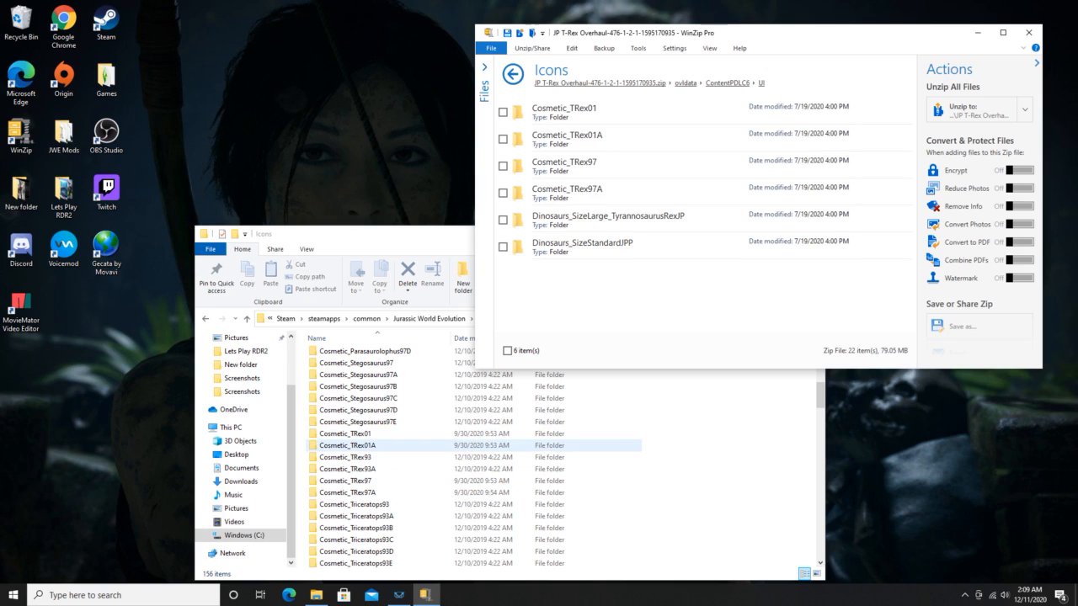
pyautogui.click(348, 480)
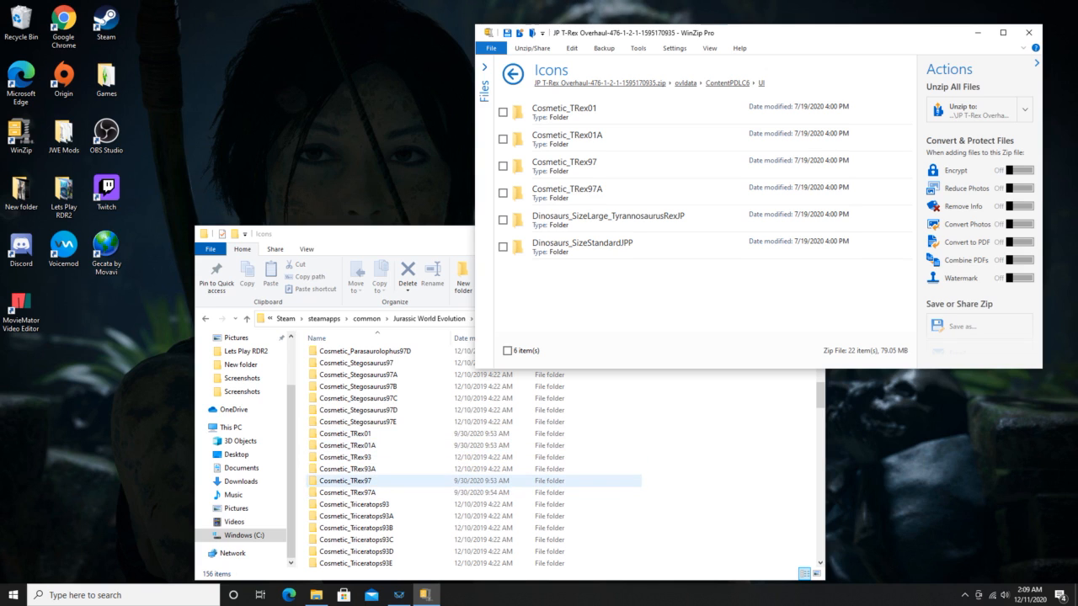
pyautogui.click(360, 493)
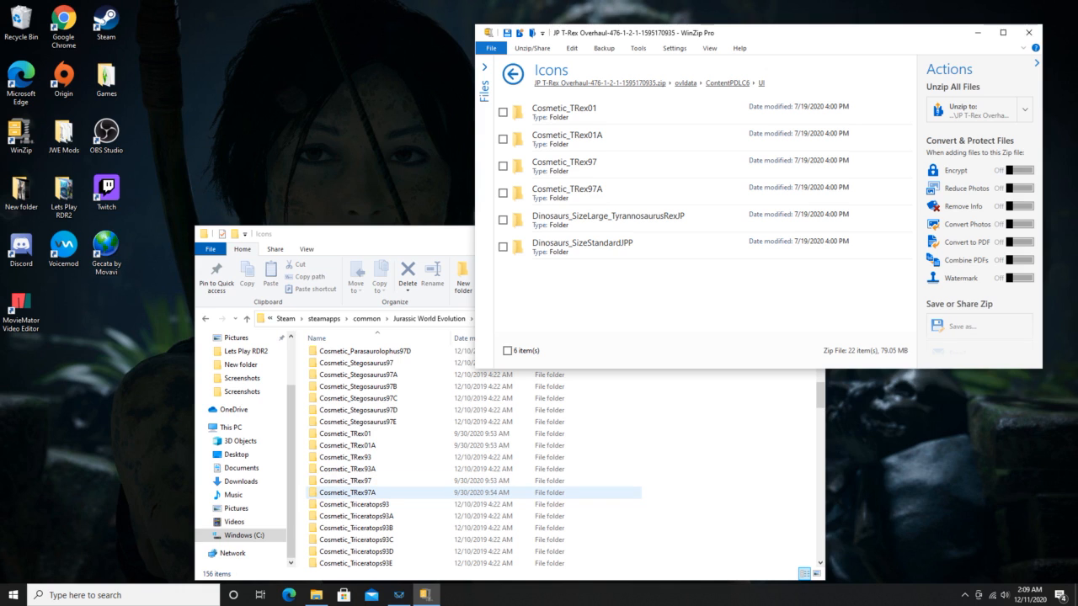
pyautogui.click(349, 433)
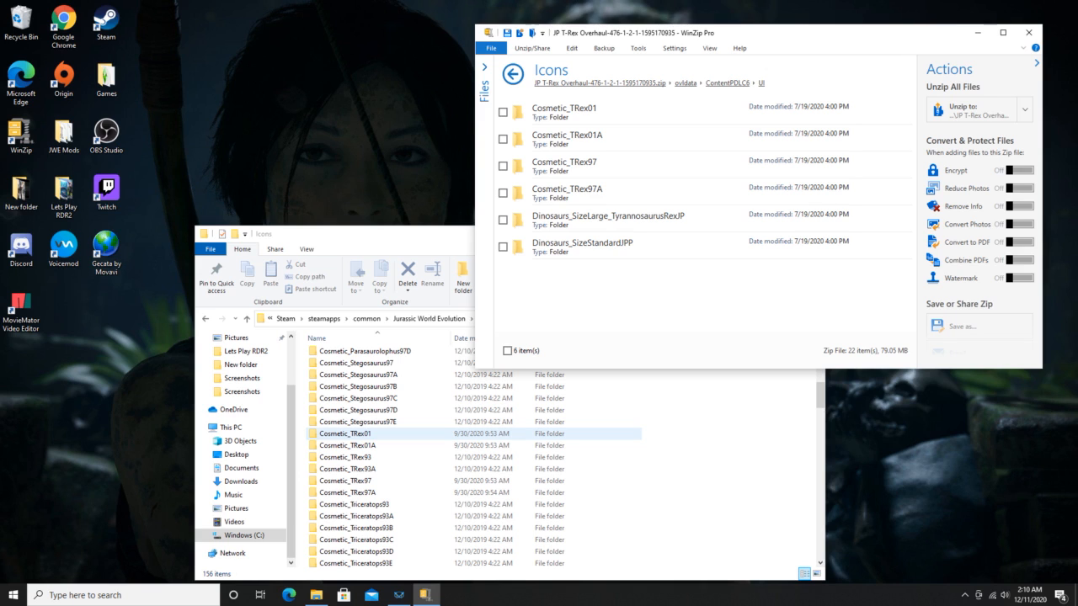
pyautogui.click(351, 445)
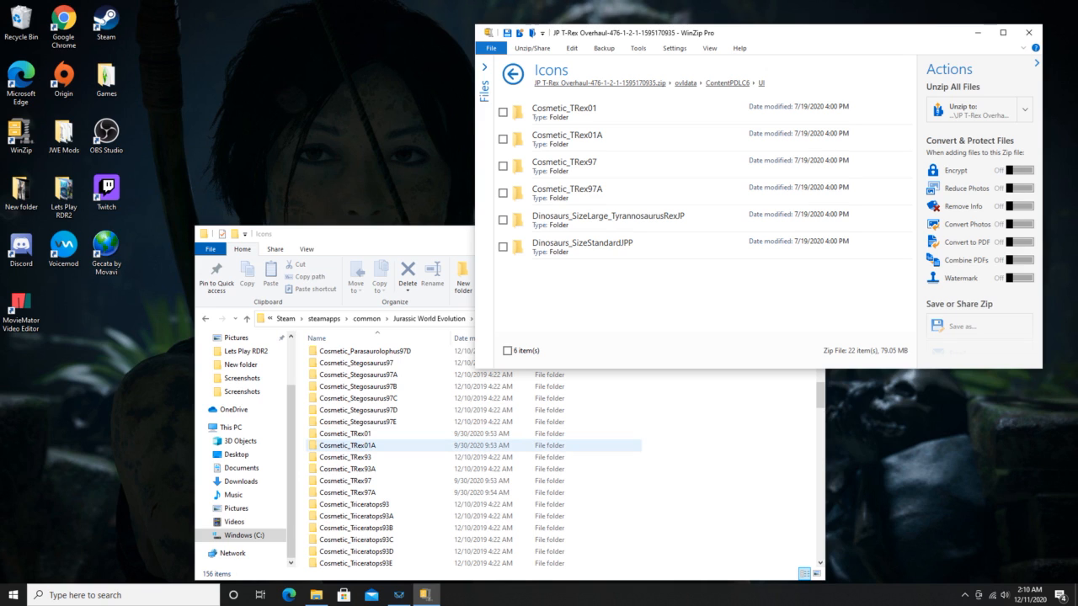
pyautogui.click(354, 433)
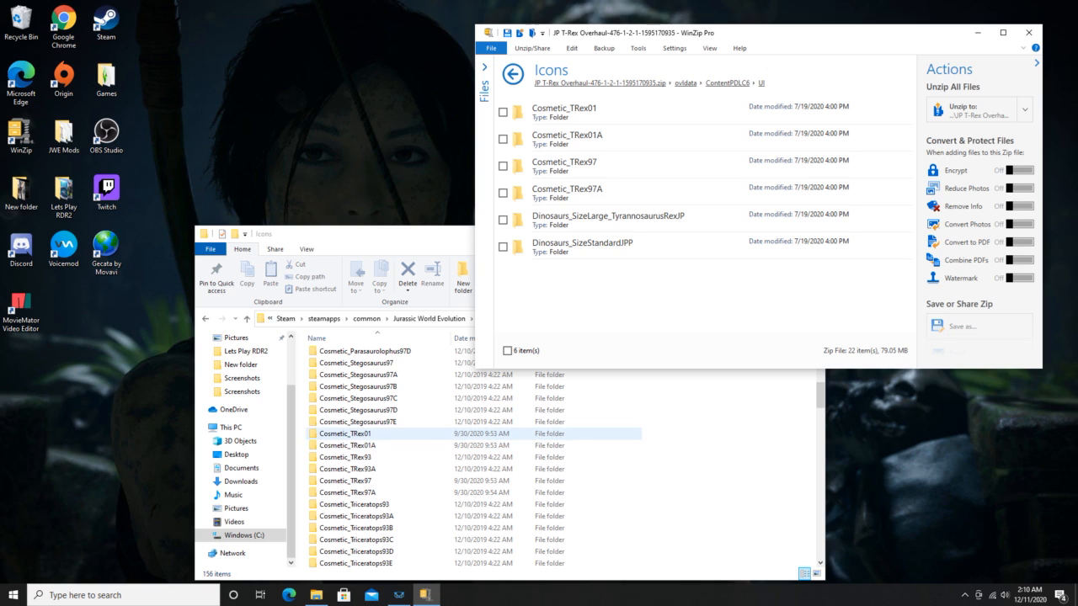
pyautogui.click(360, 445)
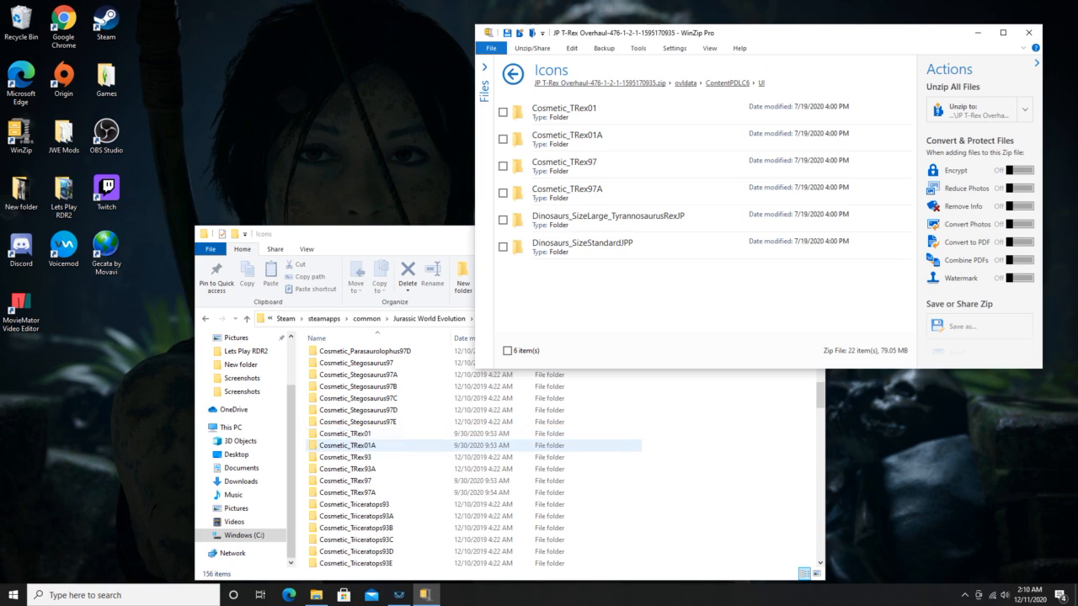
pyautogui.click(355, 433)
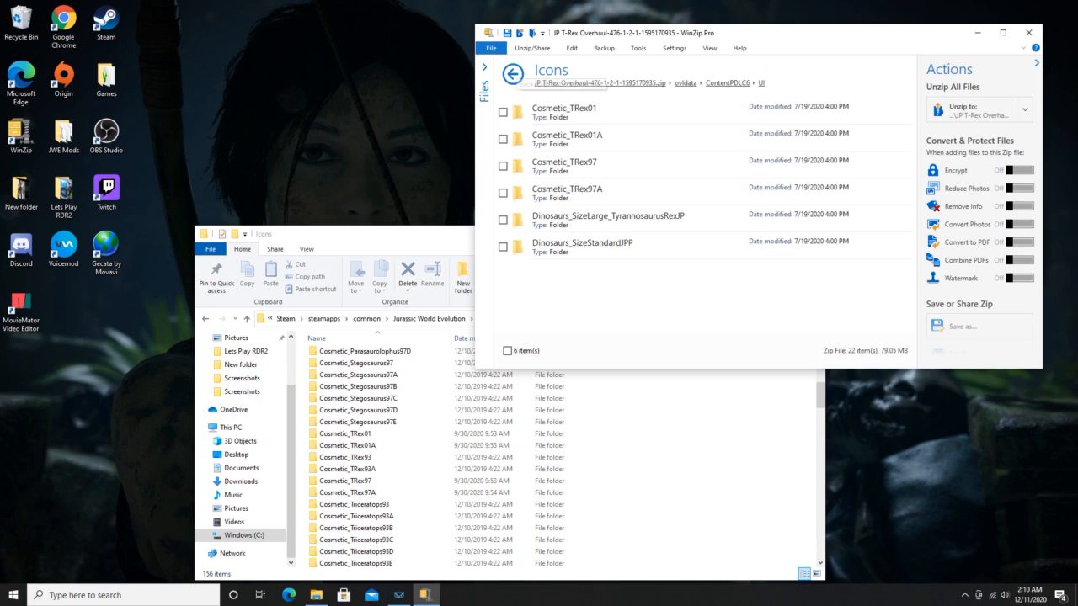
# Return WinZip to ContentPDLC6 and close the T-Rex overhaul archive.
pyautogui.click(512, 77)
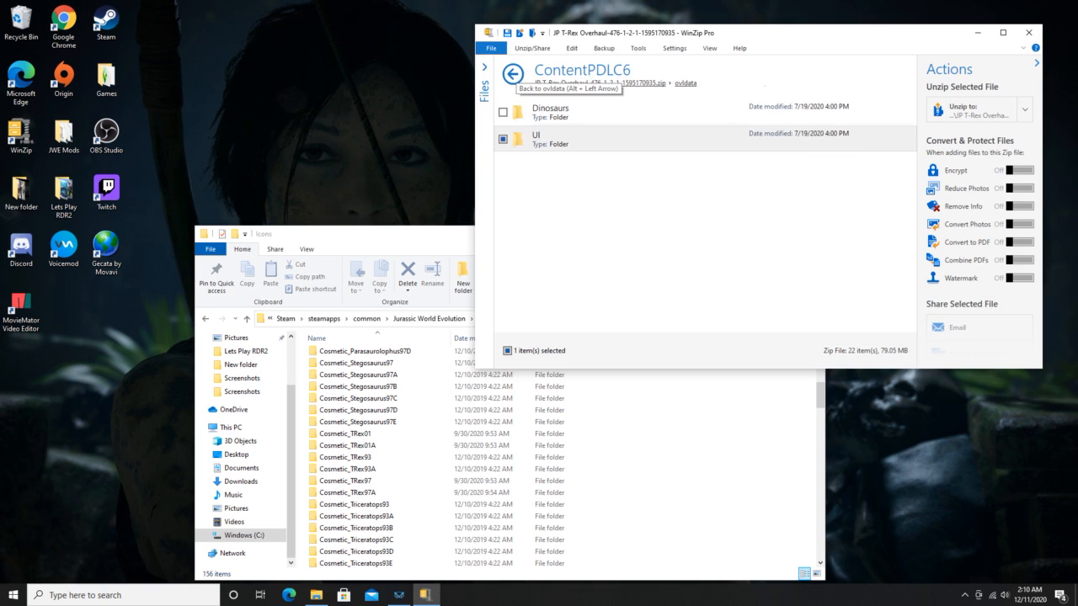
pyautogui.click(513, 75)
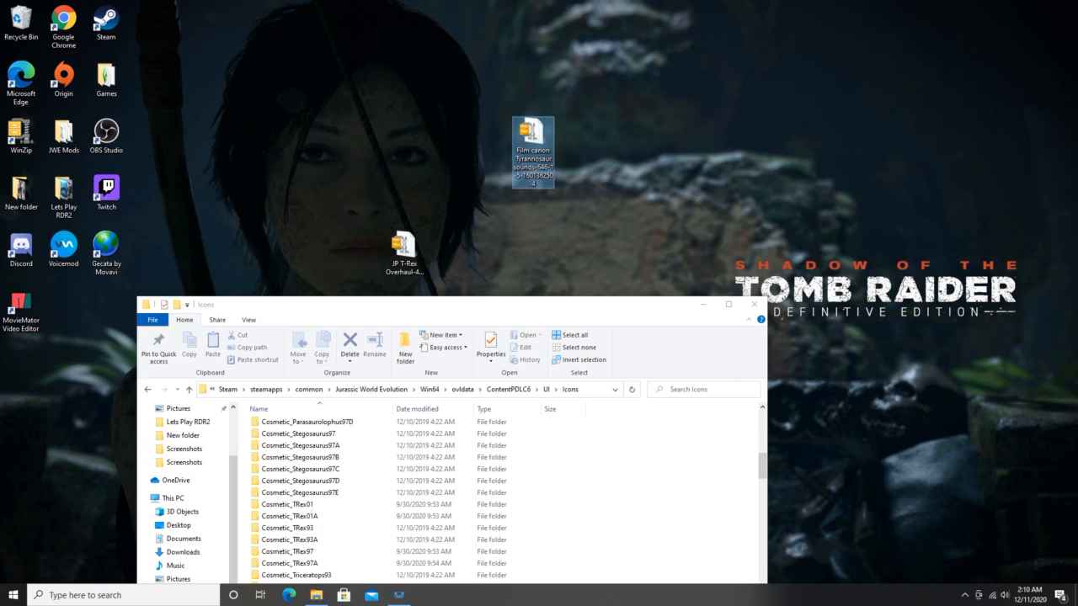
# Open the Film canon Tyrannosaur sounds zip, peek at Backup files, then enter FilmCanonRexes1.5's Win64 folder.
pyautogui.doubleClick(526, 130)
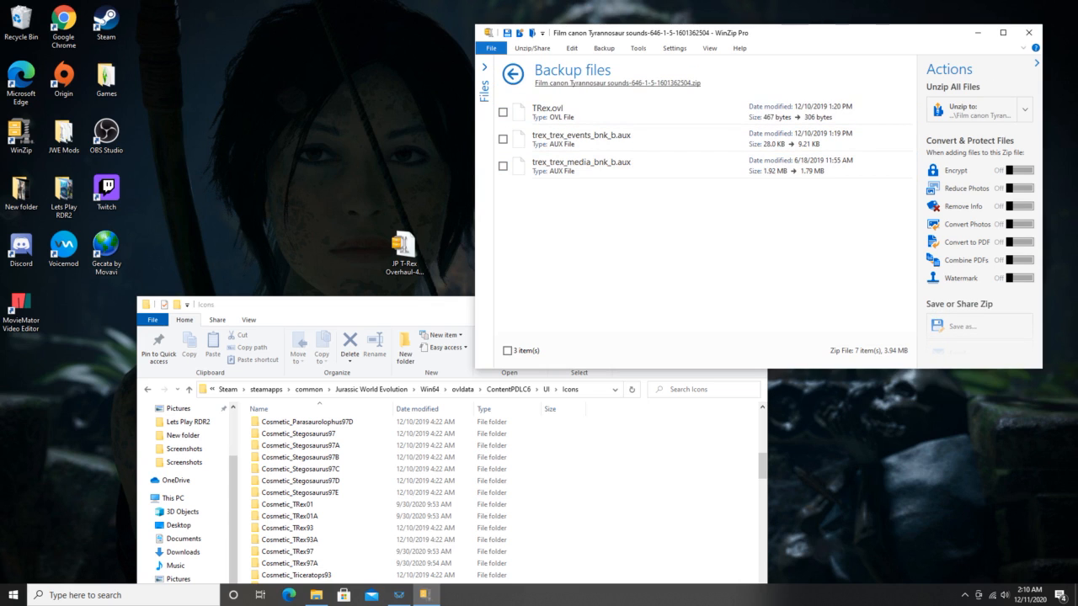
pyautogui.click(511, 75)
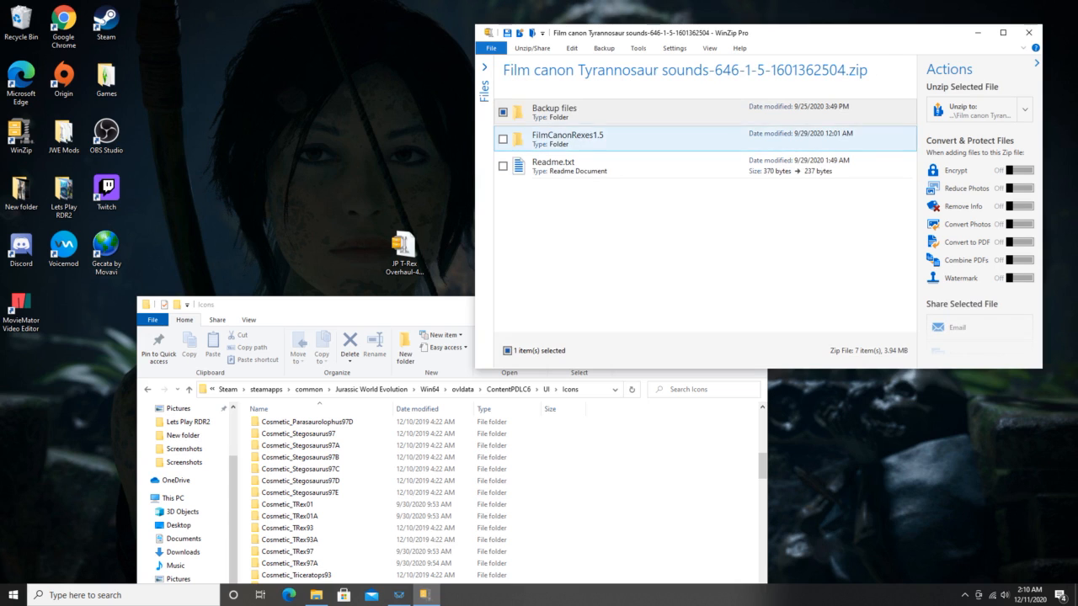
pyautogui.doubleClick(551, 108)
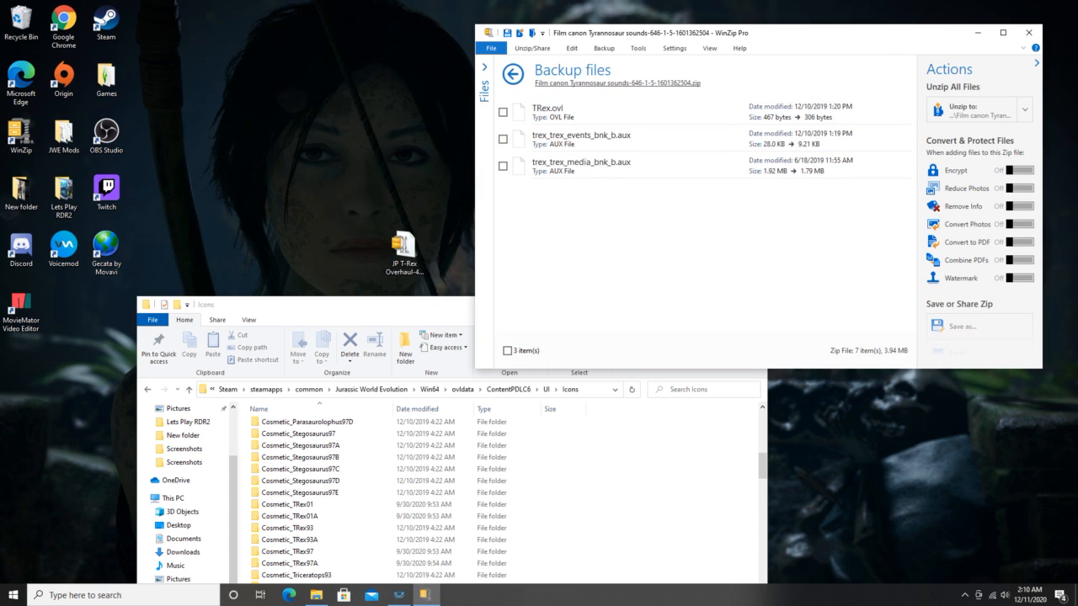
pyautogui.click(514, 75)
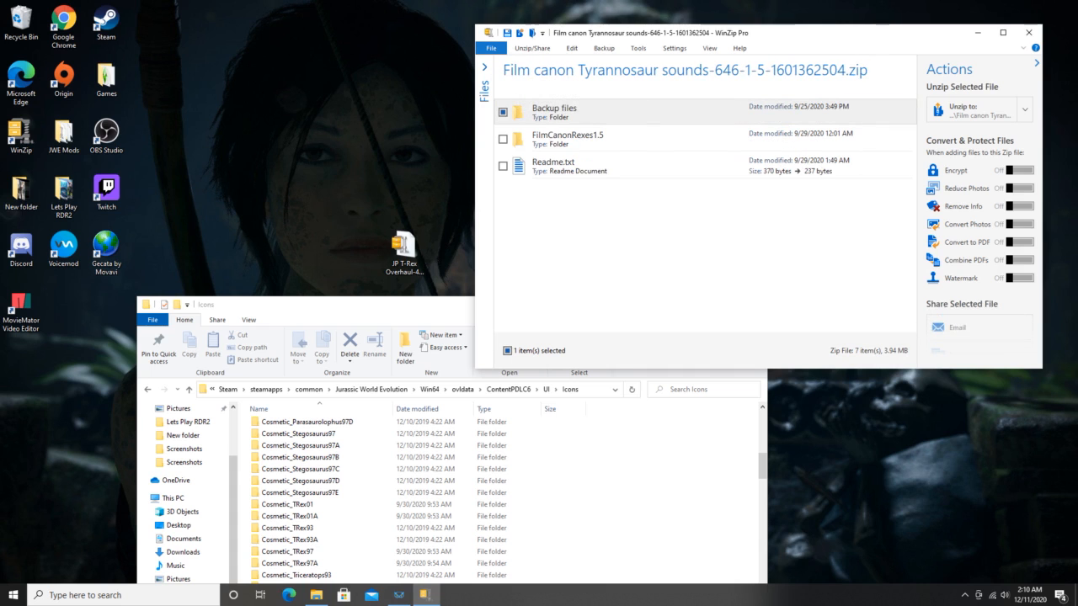
pyautogui.doubleClick(550, 165)
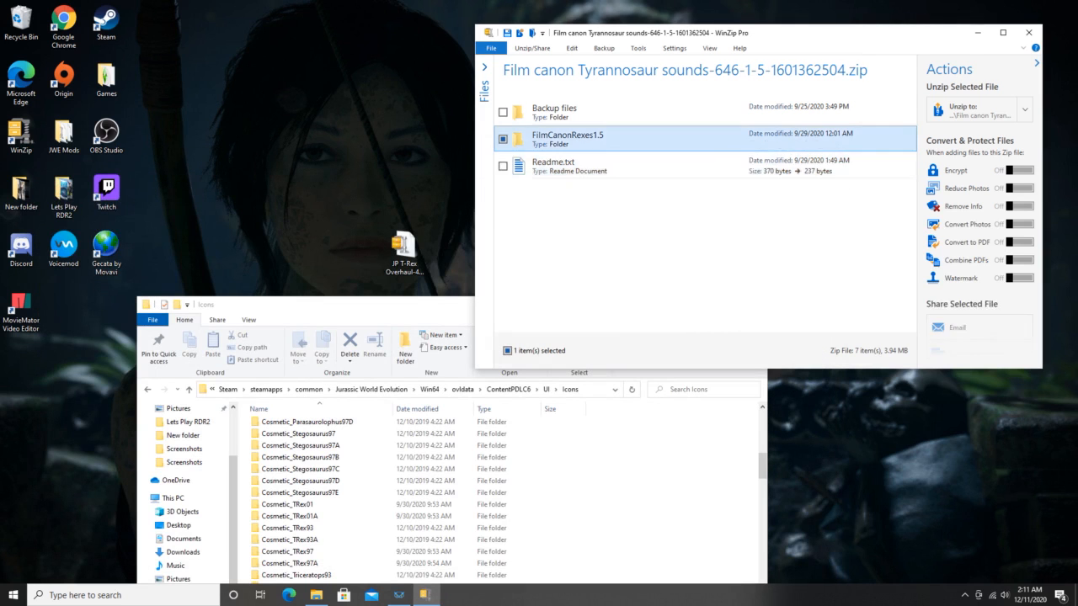
pyautogui.doubleClick(565, 137)
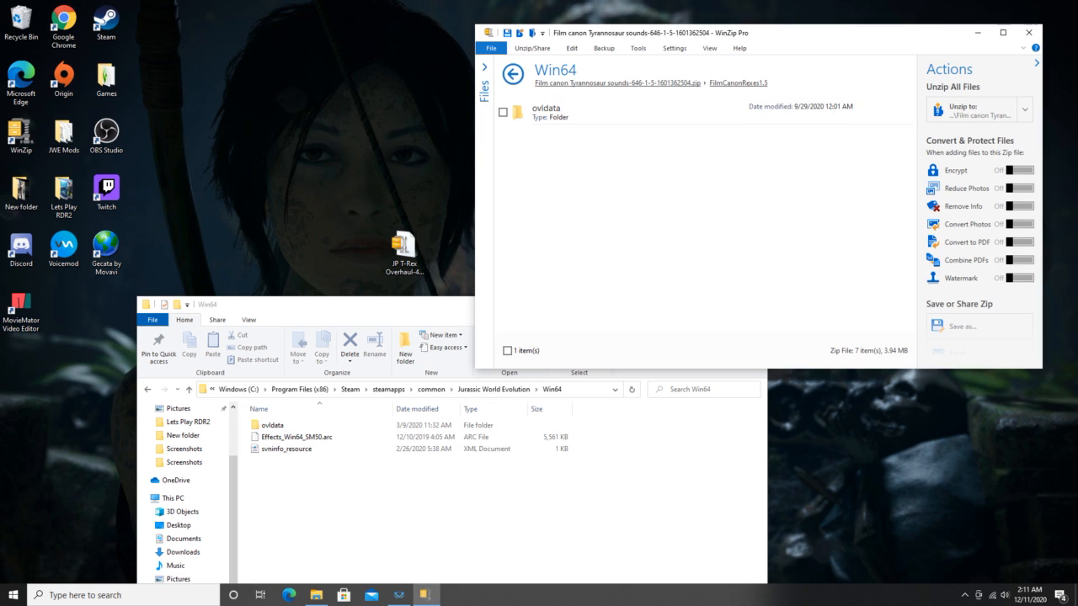
# Browse the game's ovldata folder down to Content0 Audio and scroll through its files.
pyautogui.doubleClick(272, 423)
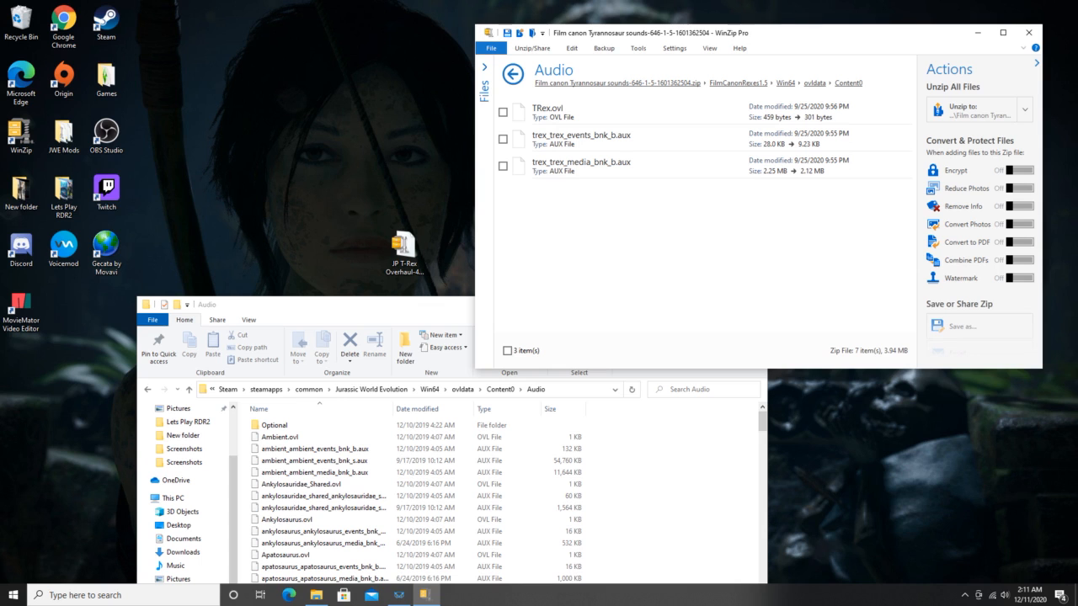
pyautogui.scroll(-3)
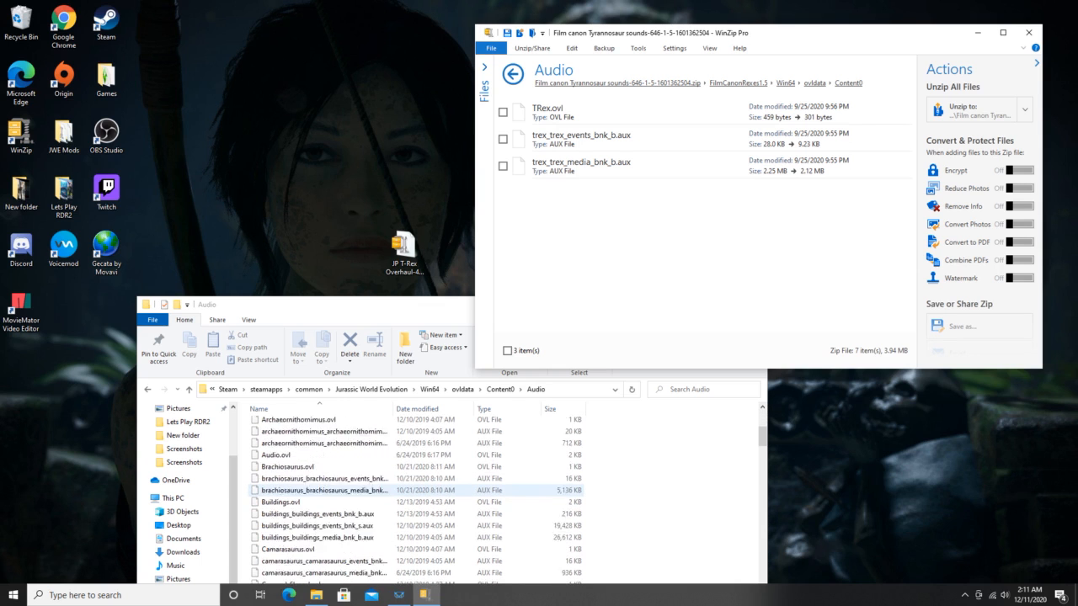
pyautogui.scroll(-3)
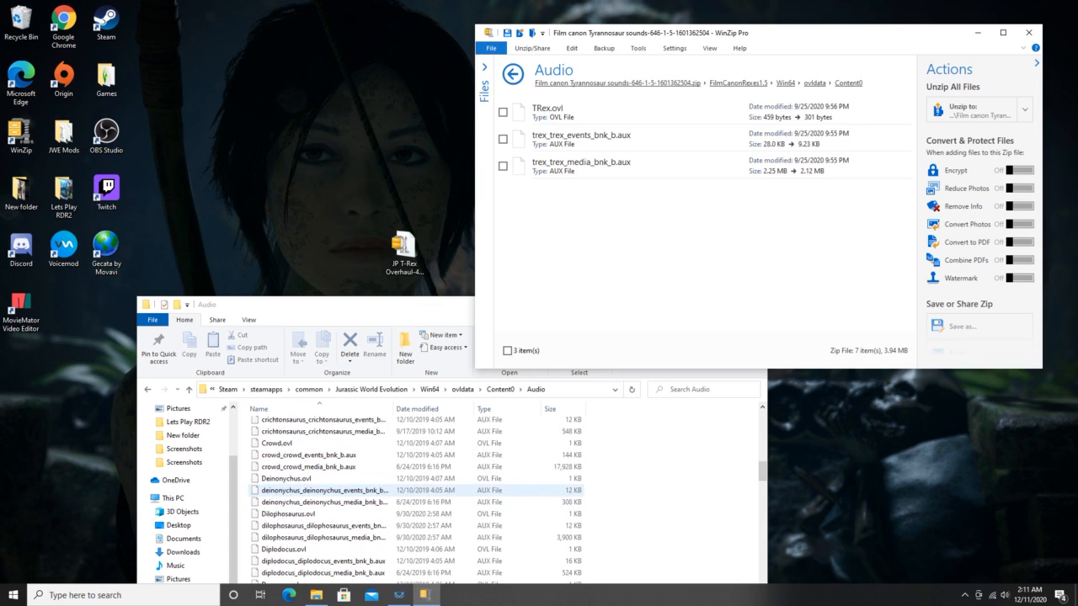
pyautogui.scroll(-3)
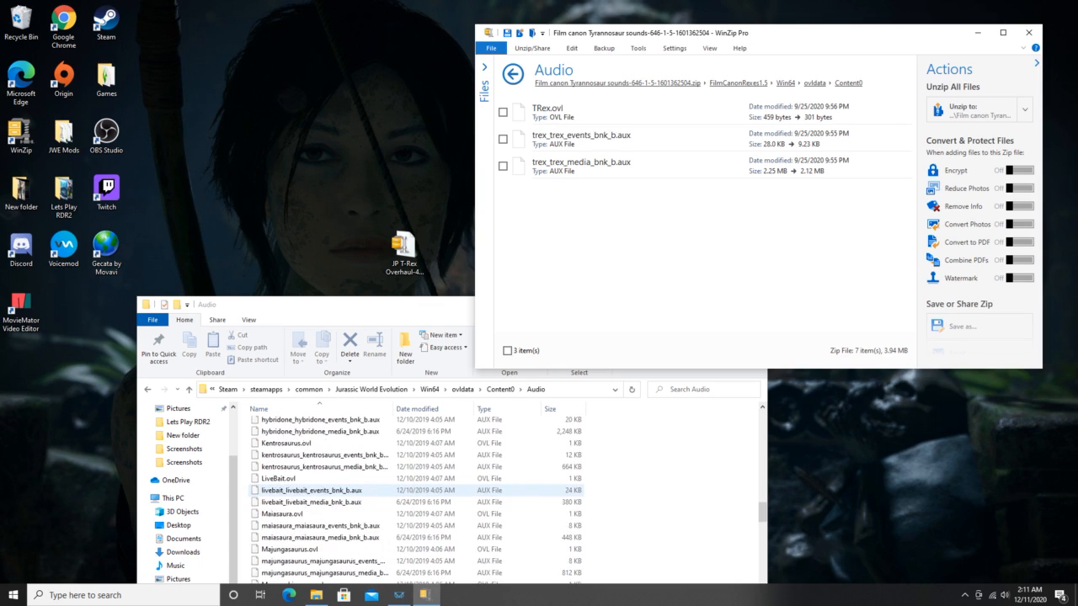
pyautogui.scroll(-3)
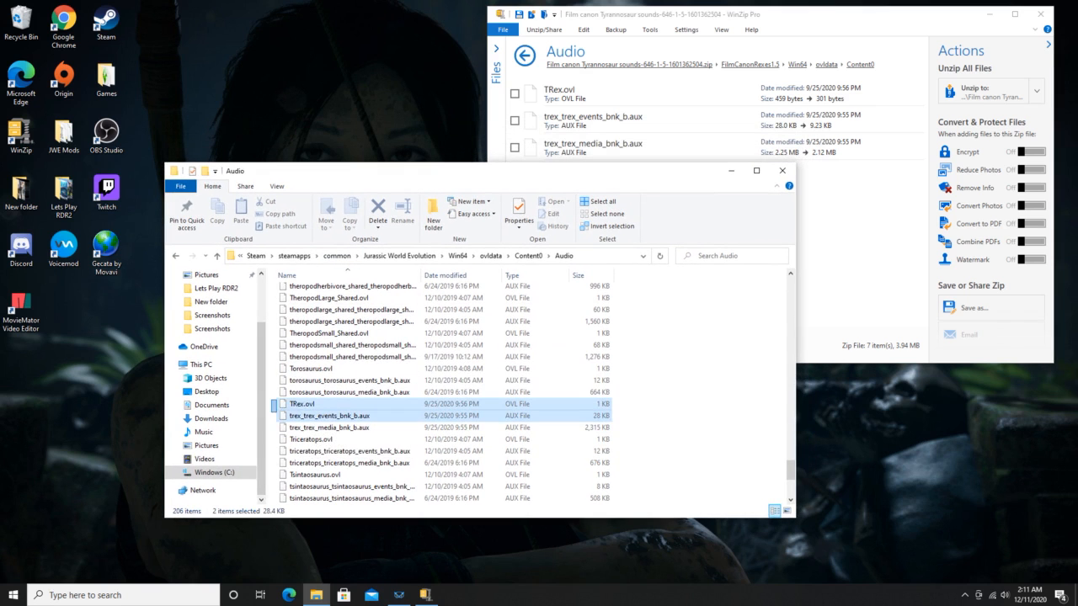
# Highlight TRex.ovl and the two trex .aux files to confirm their dates, then close Explorer.
pyautogui.click(354, 427)
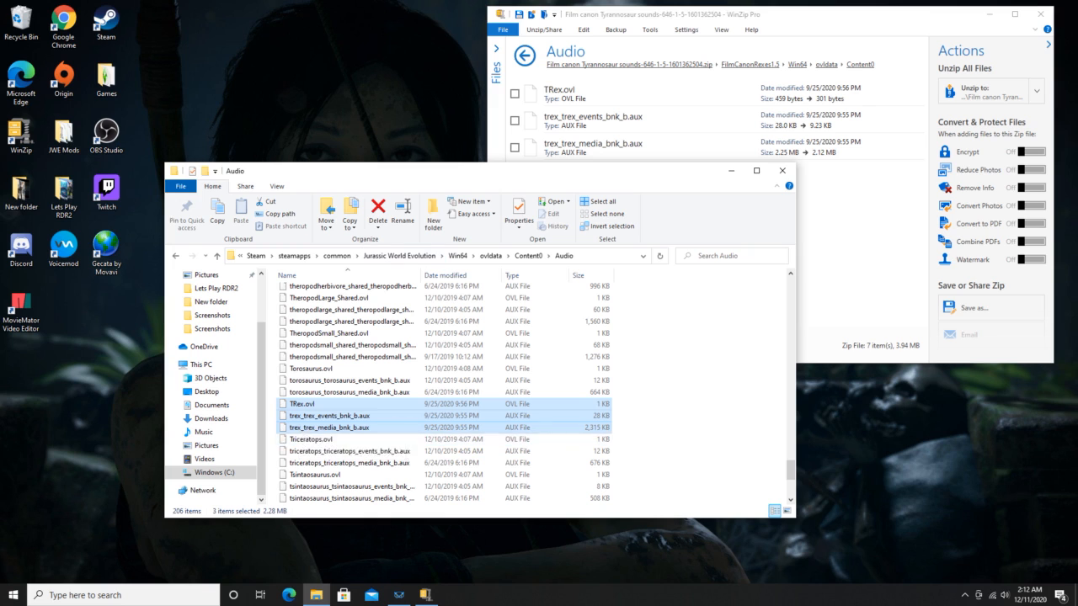
pyautogui.moveTo(336, 415)
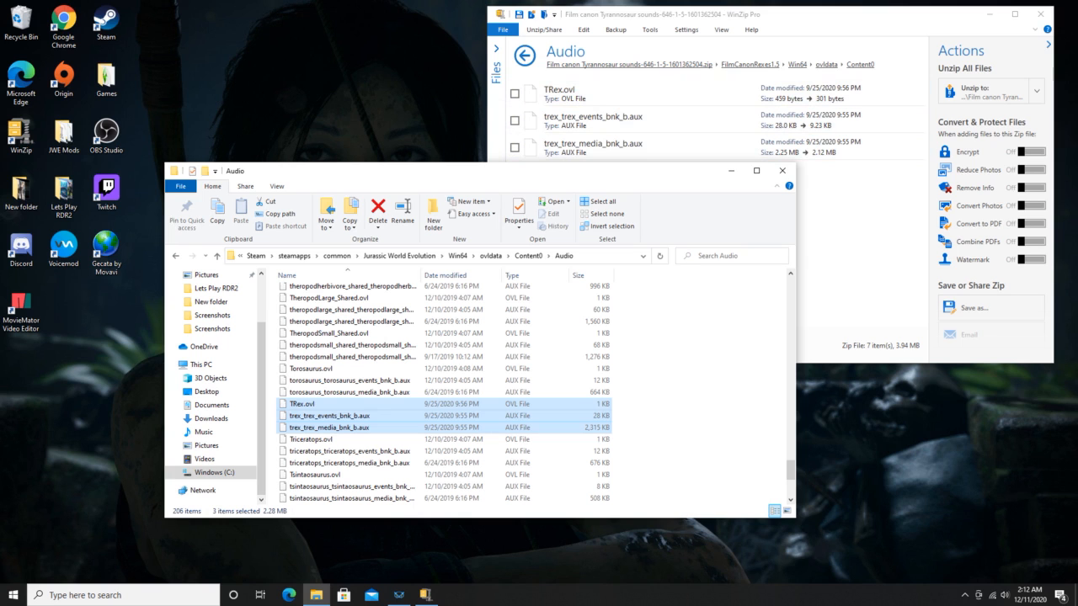
pyautogui.moveTo(782, 170)
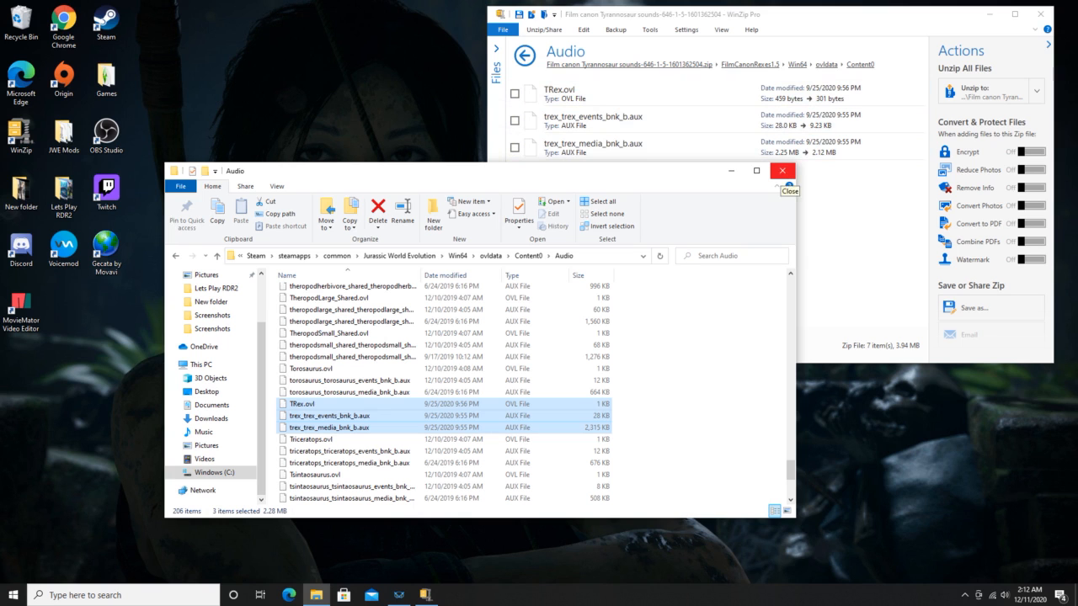
pyautogui.click(782, 170)
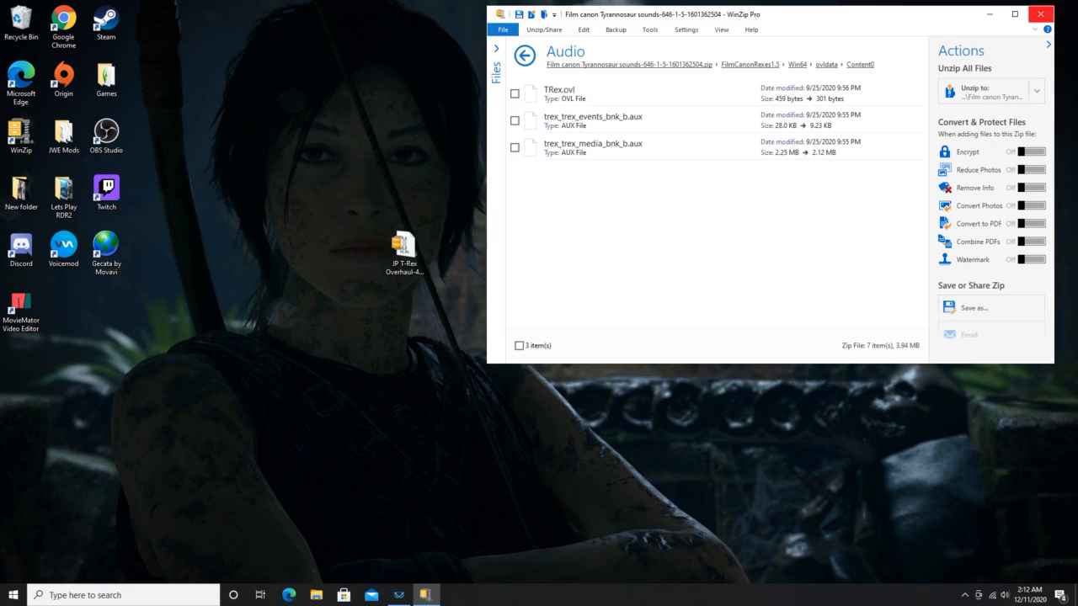